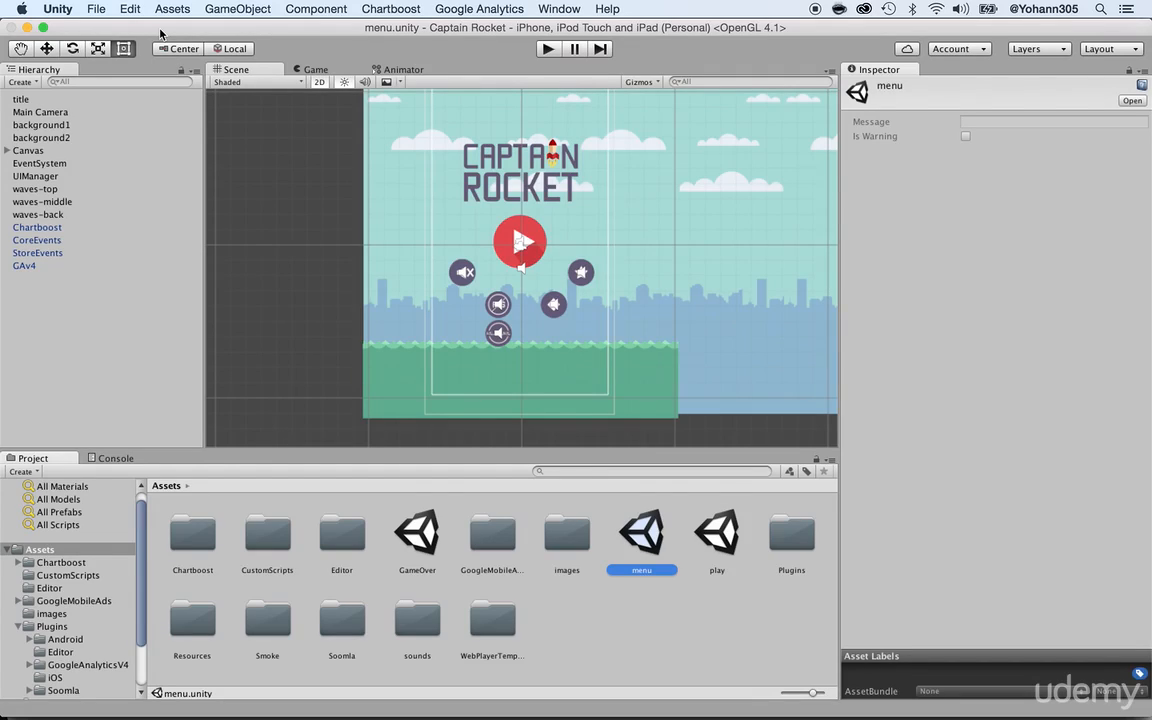
pyautogui.moveTo(350, 392)
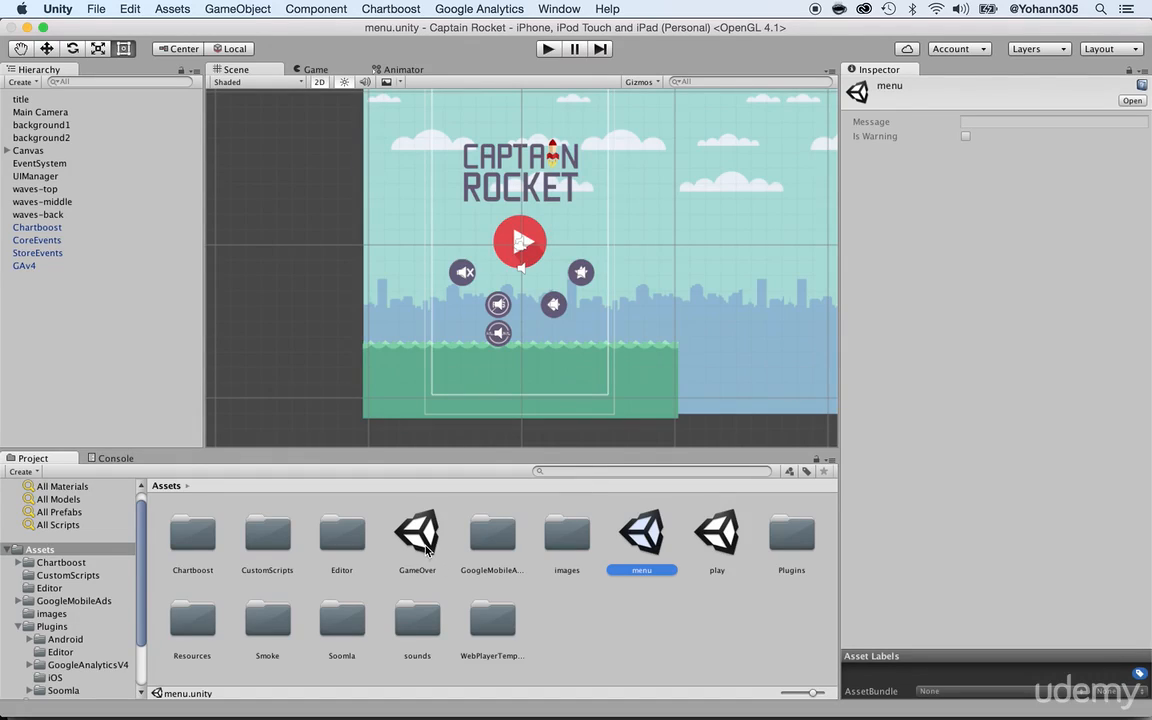
# Load the GameOver scene and inspect the GAv4 prefab in Plugins > GoogleAnalyticsV4.
pyautogui.doubleClick(416, 532)
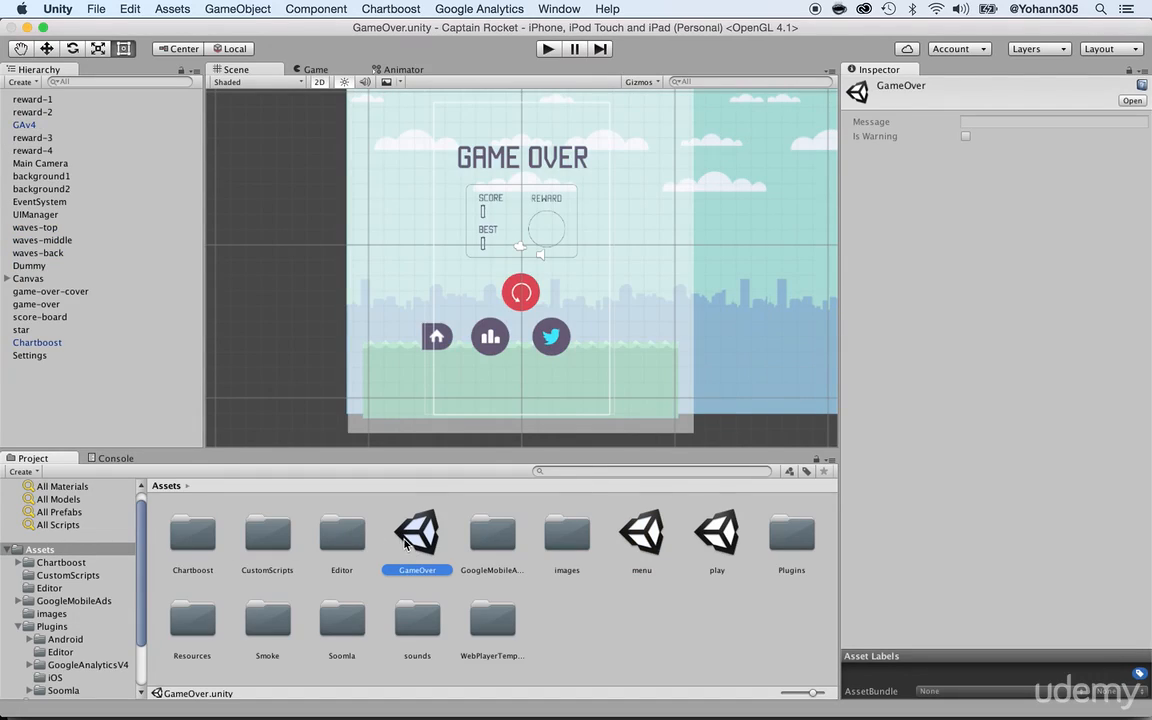
pyautogui.moveTo(484, 216)
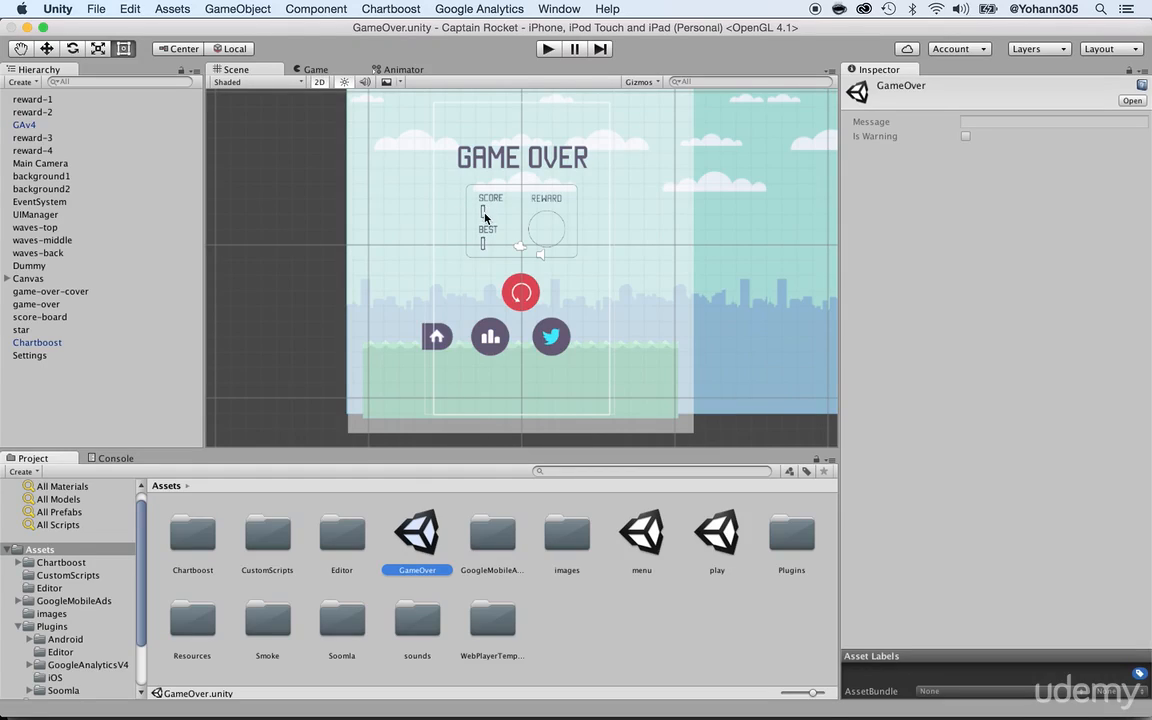
pyautogui.moveTo(484, 242)
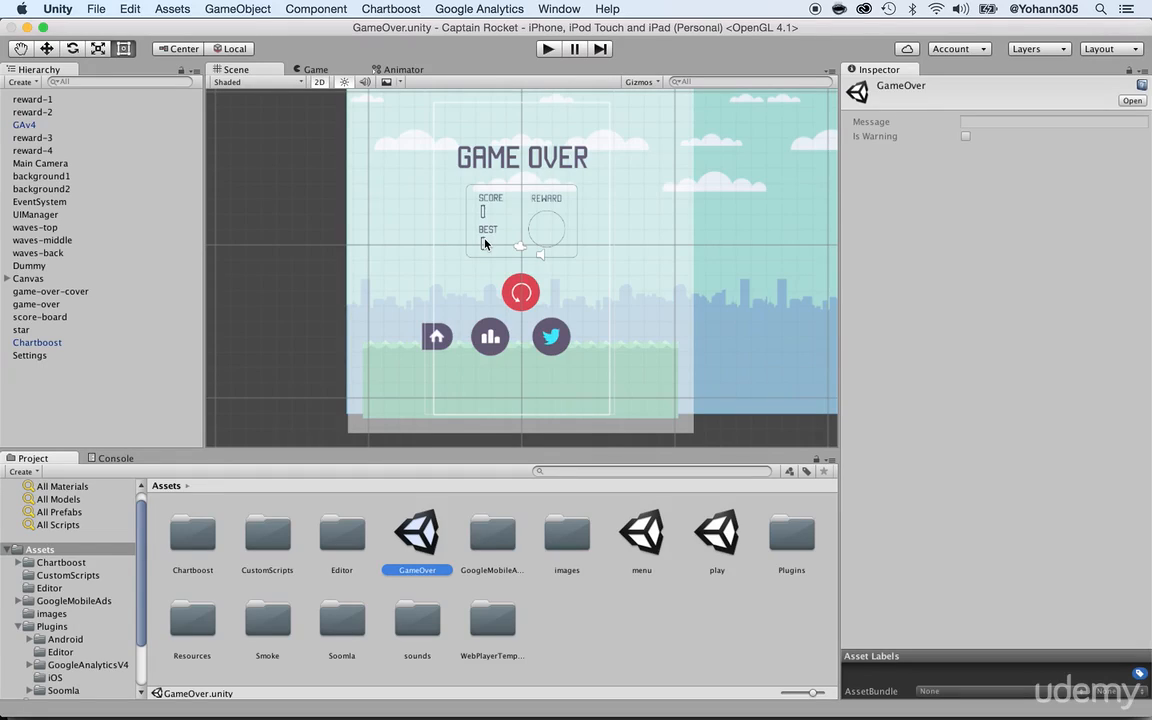
pyautogui.click(28, 124)
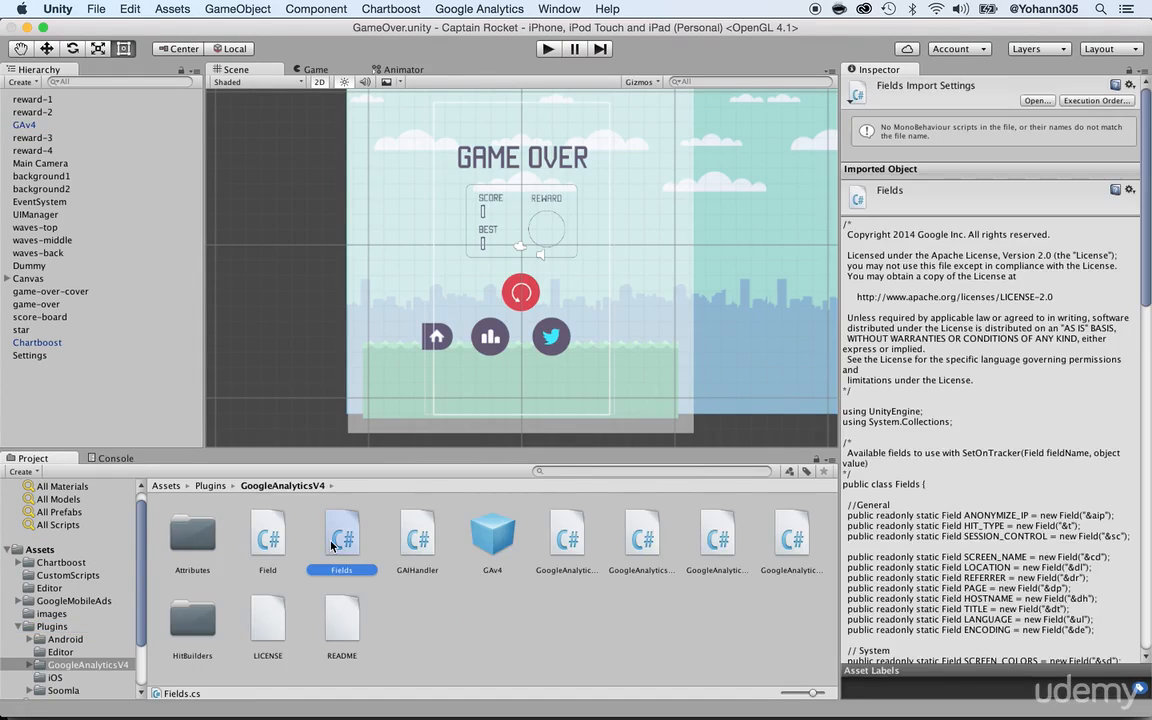
pyautogui.click(492, 536)
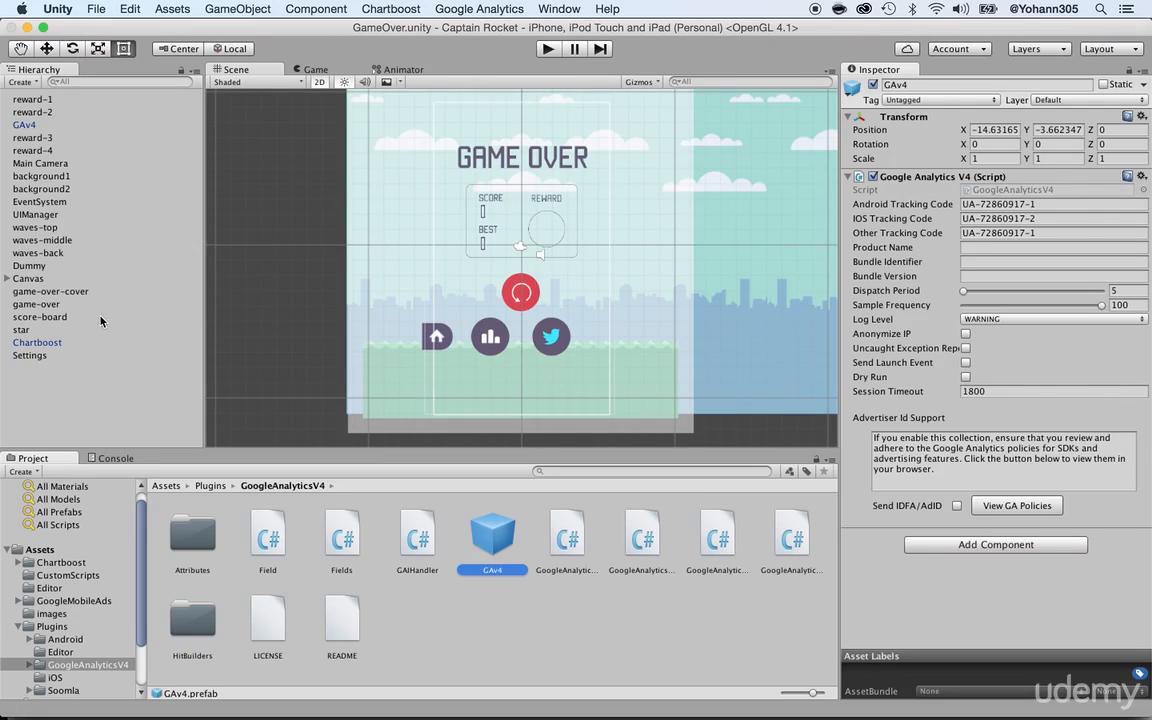
# Select the Settings object to show its Settings Game Over script component.
pyautogui.click(28, 356)
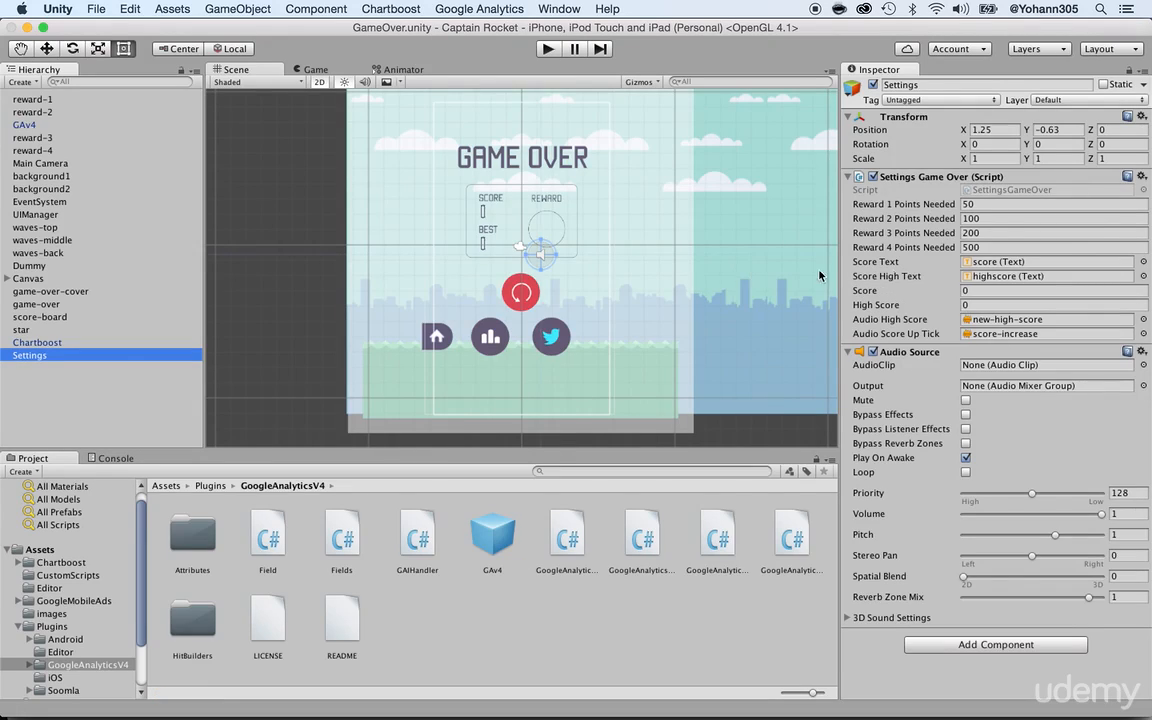
pyautogui.moveTo(884, 288)
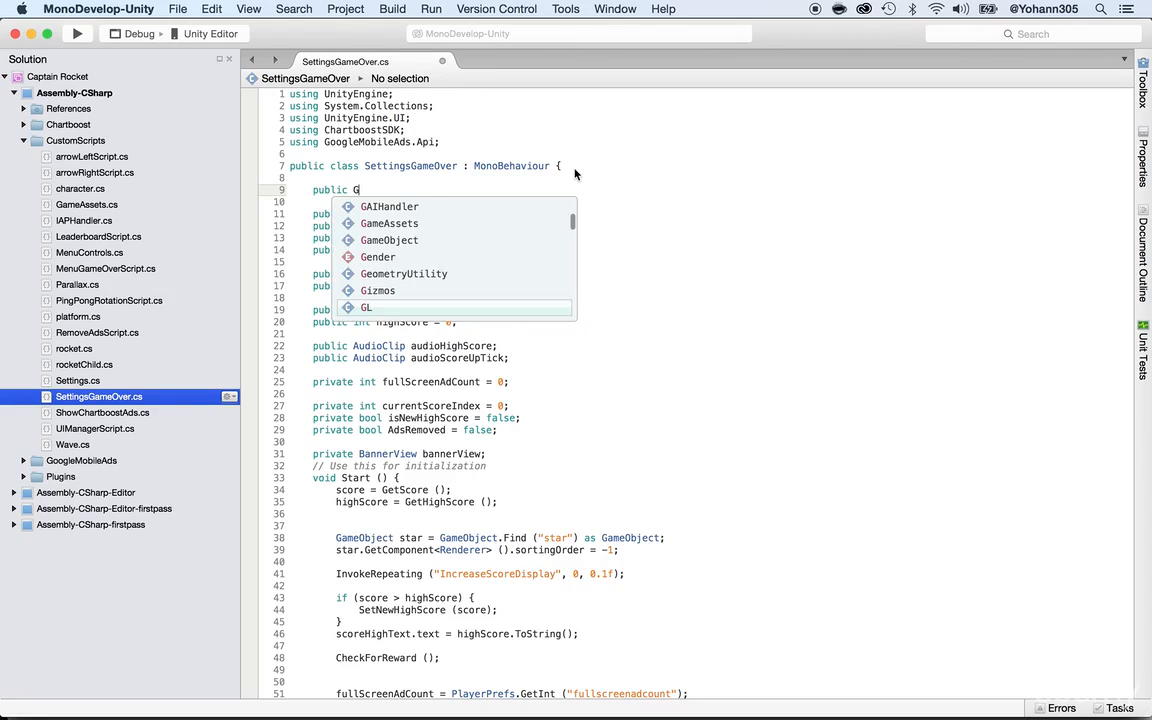
# Declare public GoogleAnalyticsV4 googleAnalytics in SettingsGameOver, save, and return to Unity.
pyautogui.write('oog')
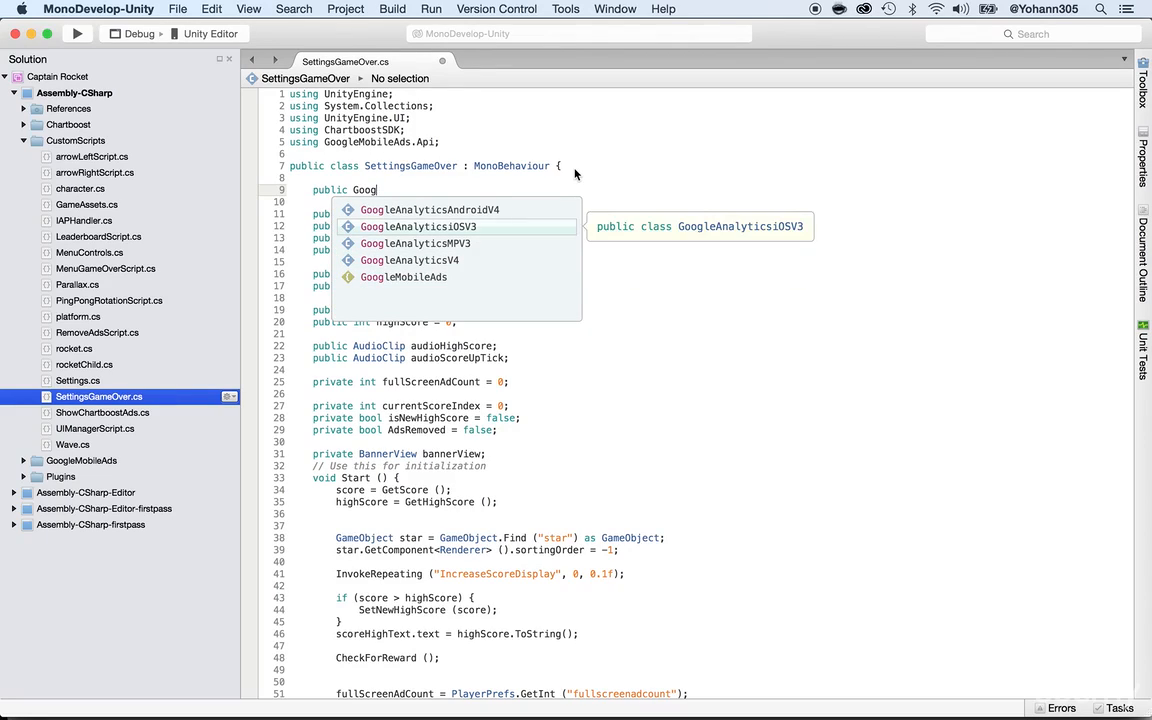
pyautogui.click(416, 260)
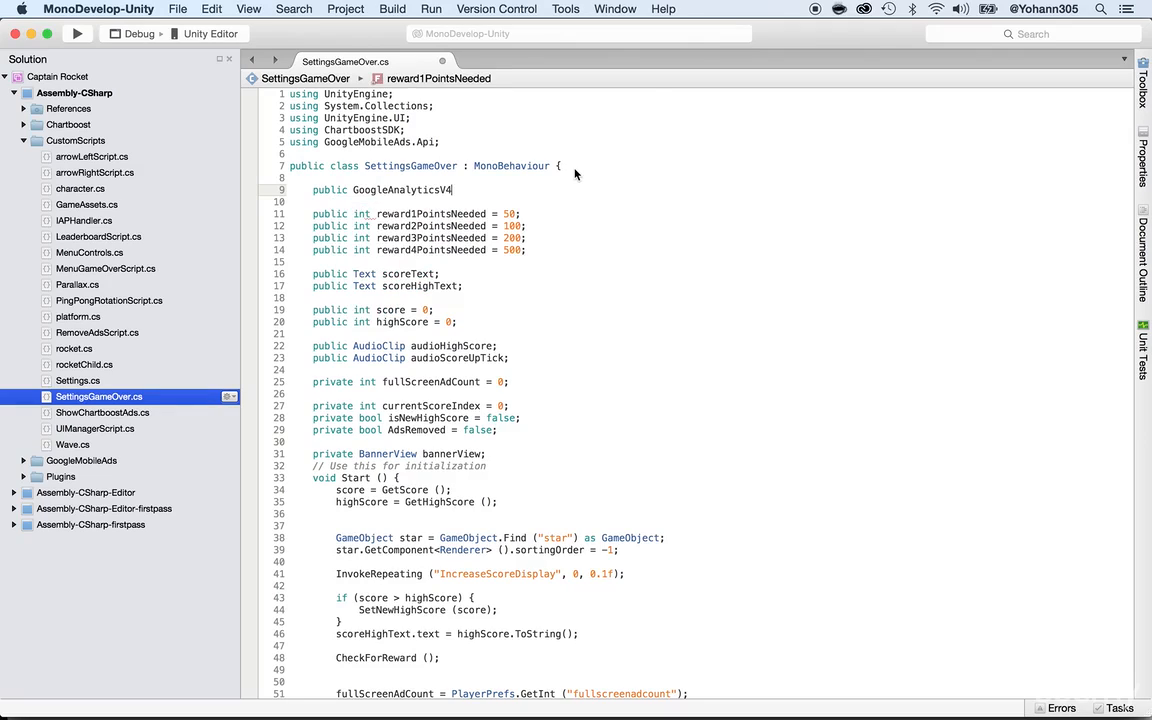
pyautogui.write('google')
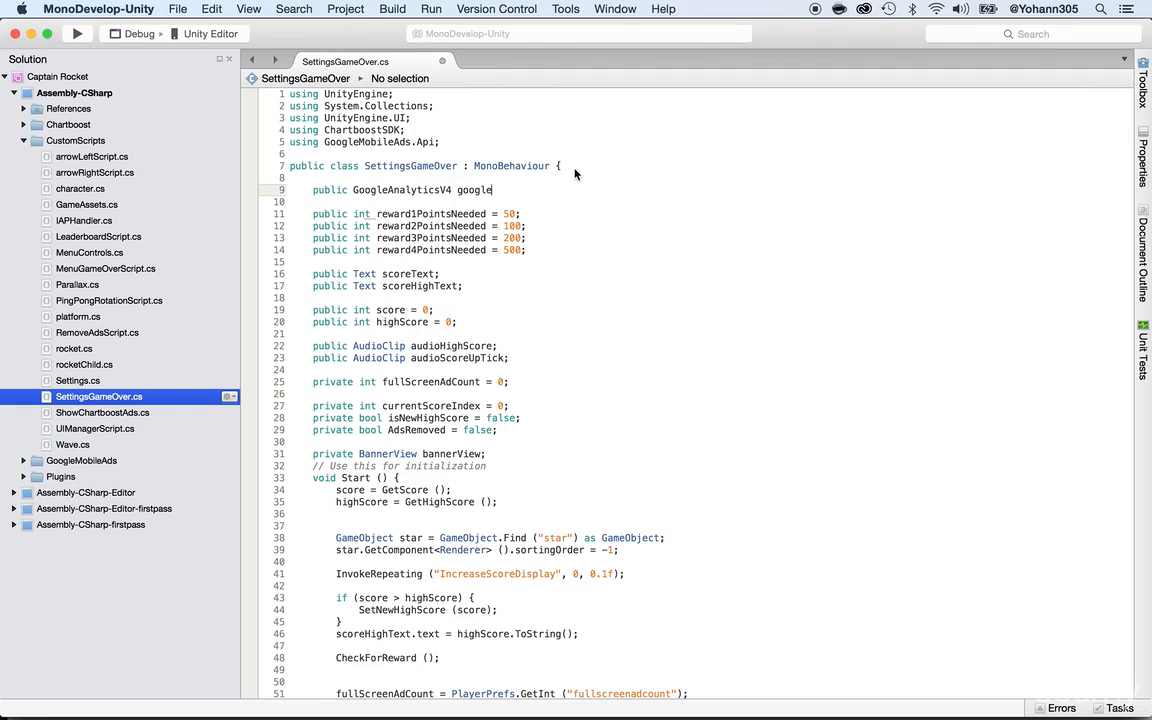
pyautogui.write('Analytics;')
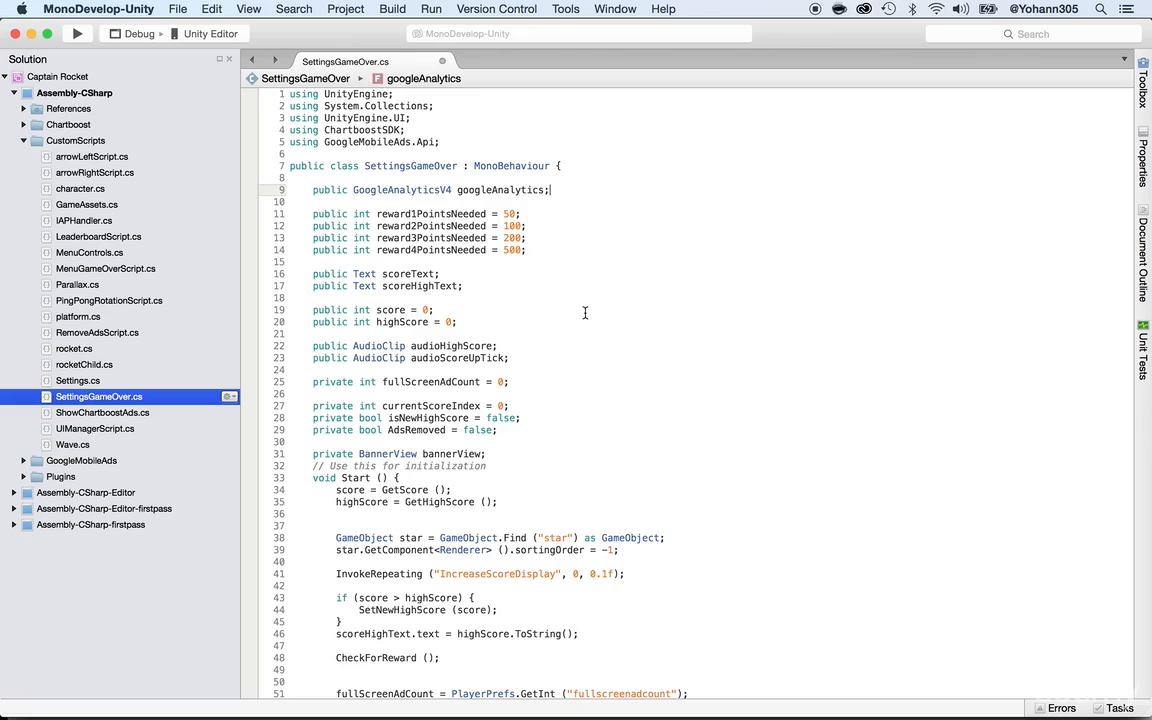
pyautogui.click(166, 8)
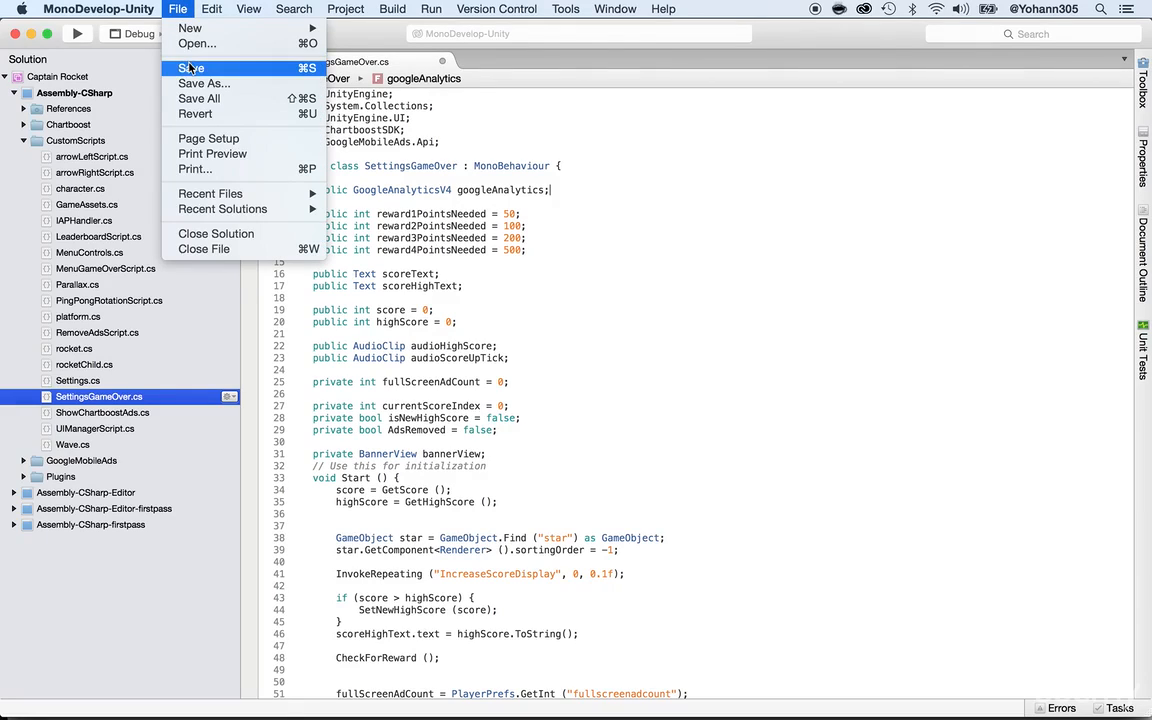
pyautogui.press('cmd+tab')
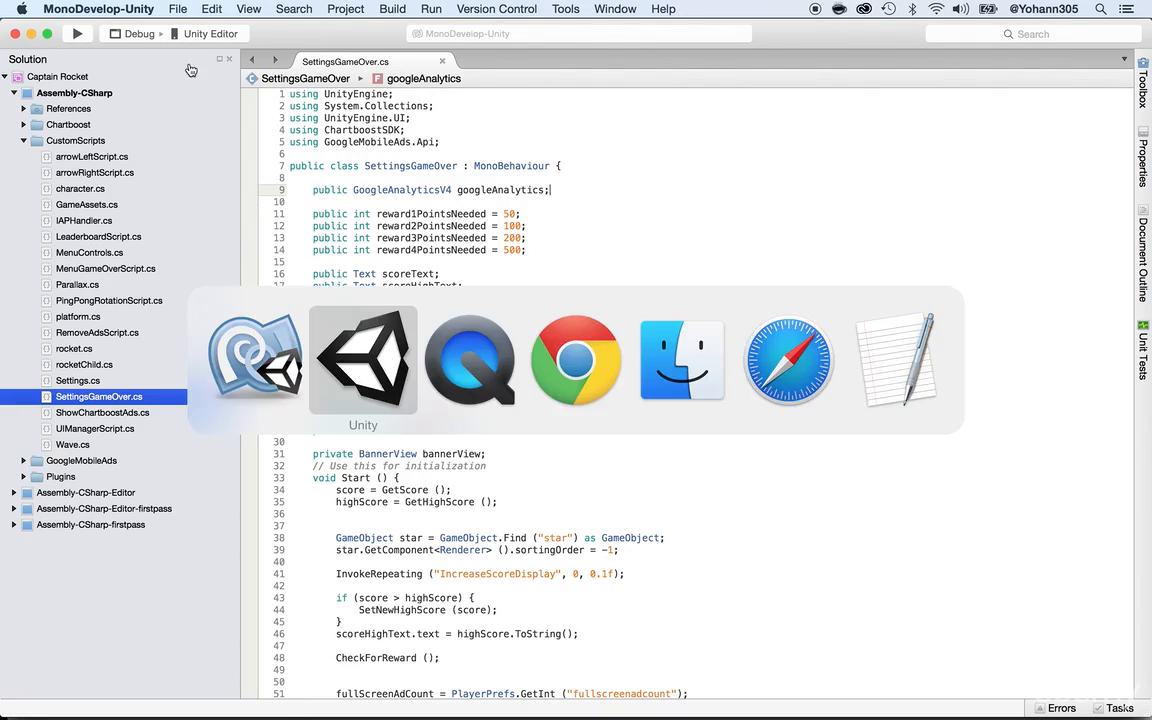
# Assign the GAv4 object to the Settings Game Over script's Google Analytics field.
pyautogui.click(364, 360)
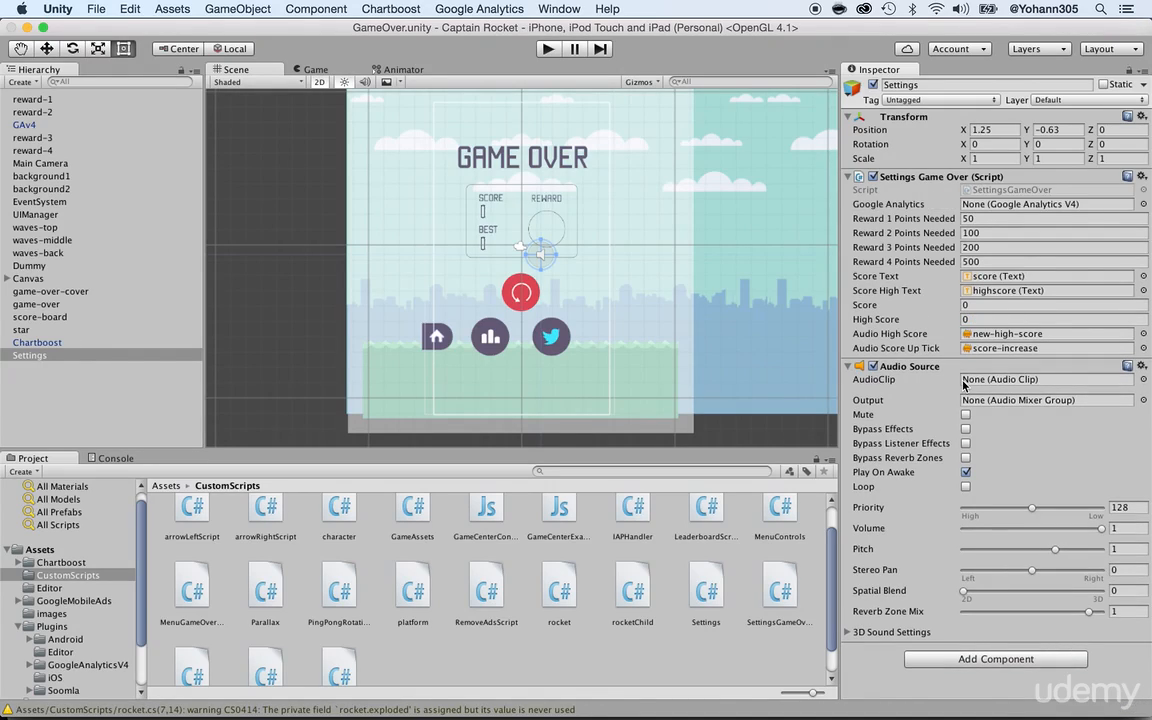
pyautogui.click(1044, 204)
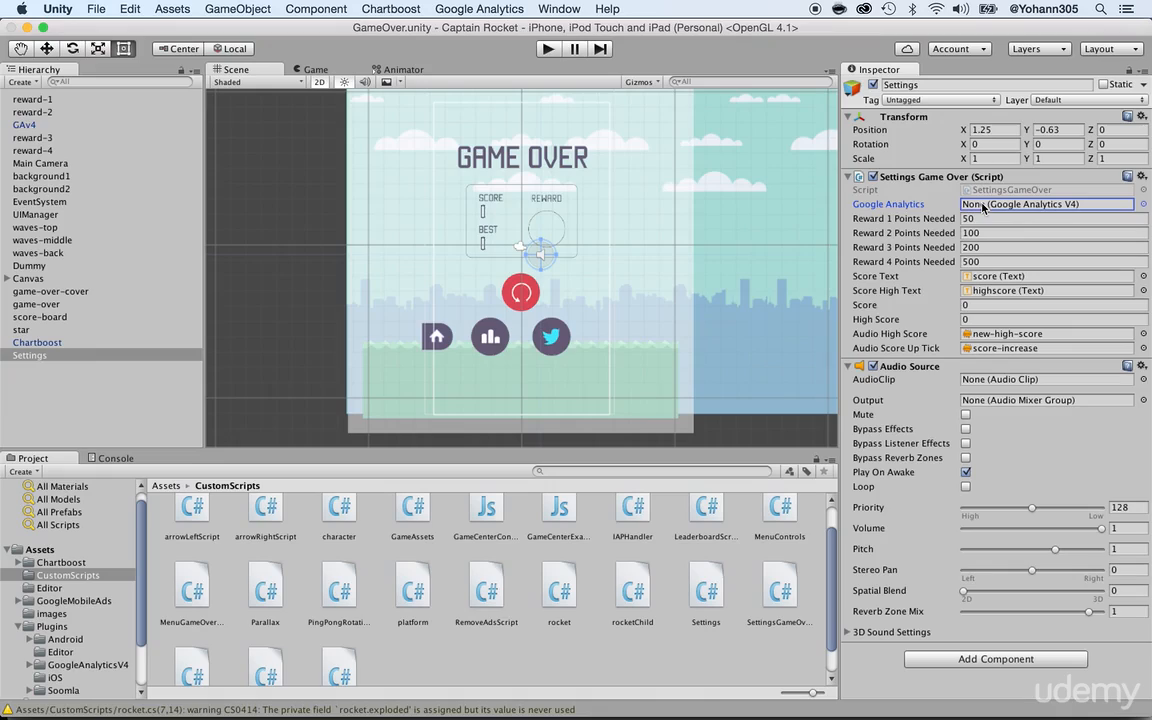
pyautogui.moveTo(130, 104)
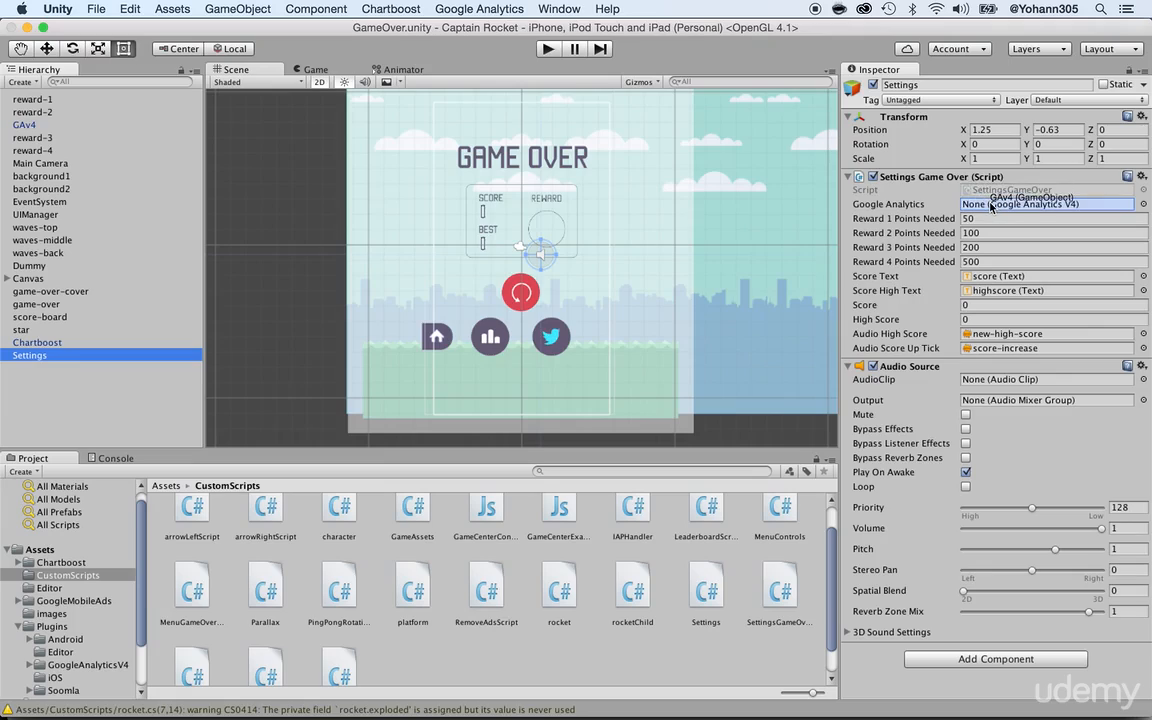
pyautogui.click(1000, 210)
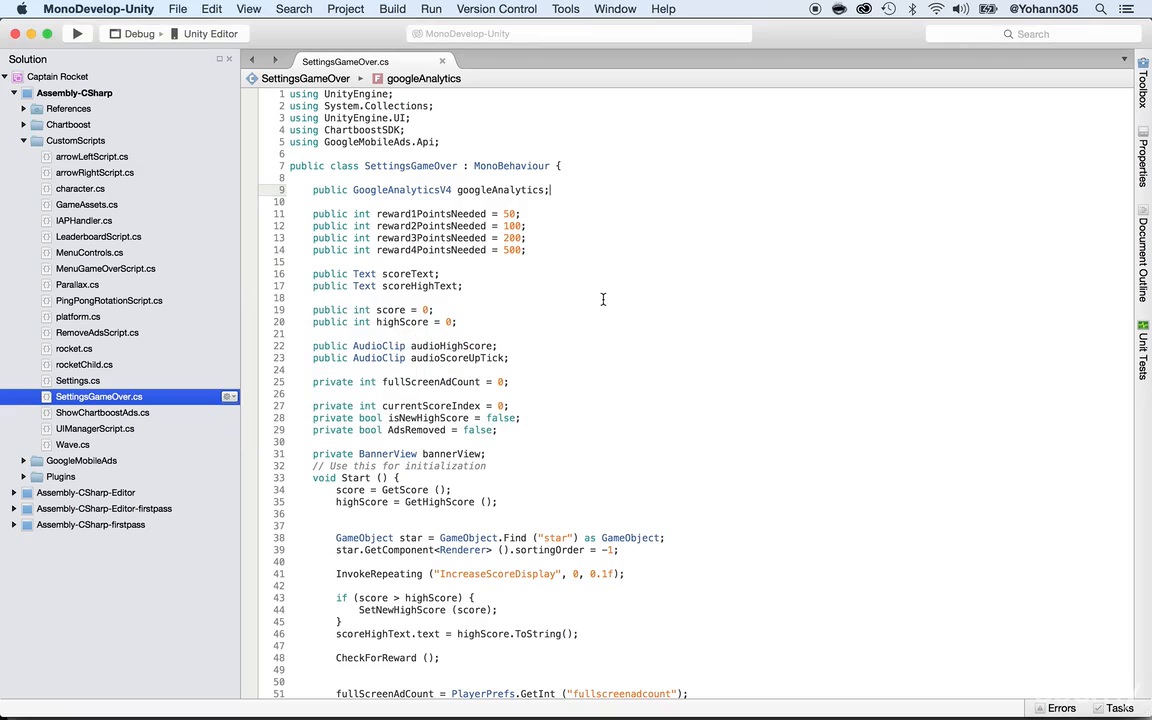
# Begin a googleAnalytics.LogEvent call in Start after the high-score check.
pyautogui.scroll(-3)
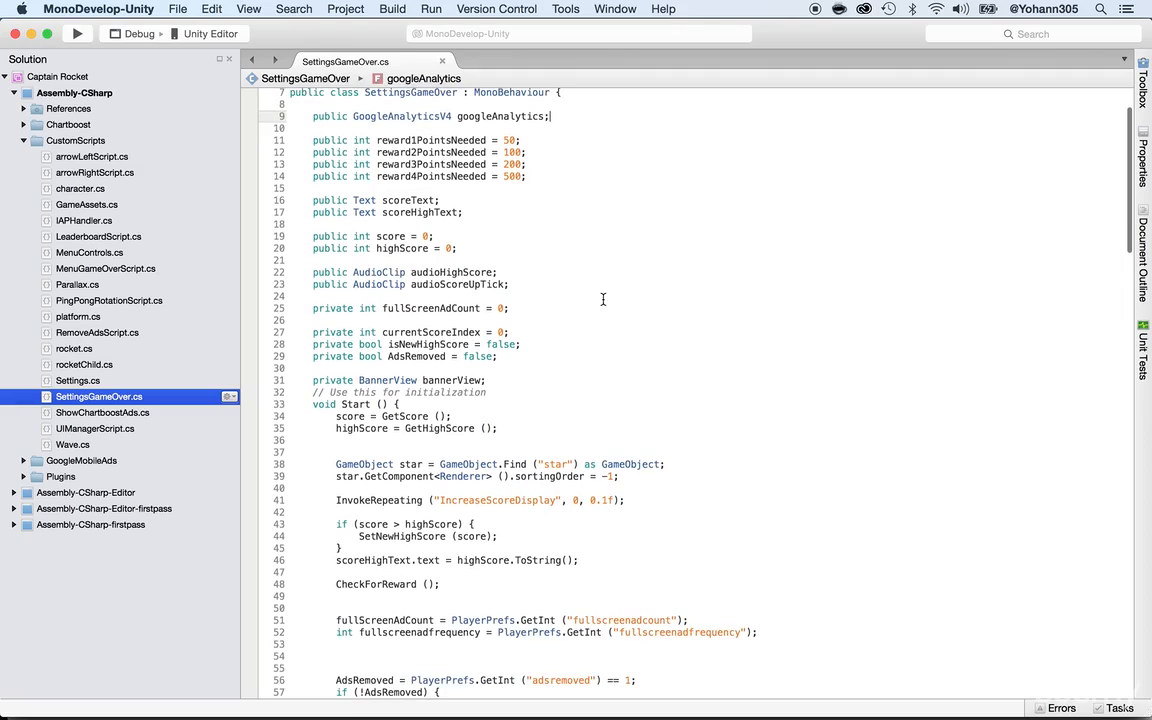
pyautogui.scroll(-3)
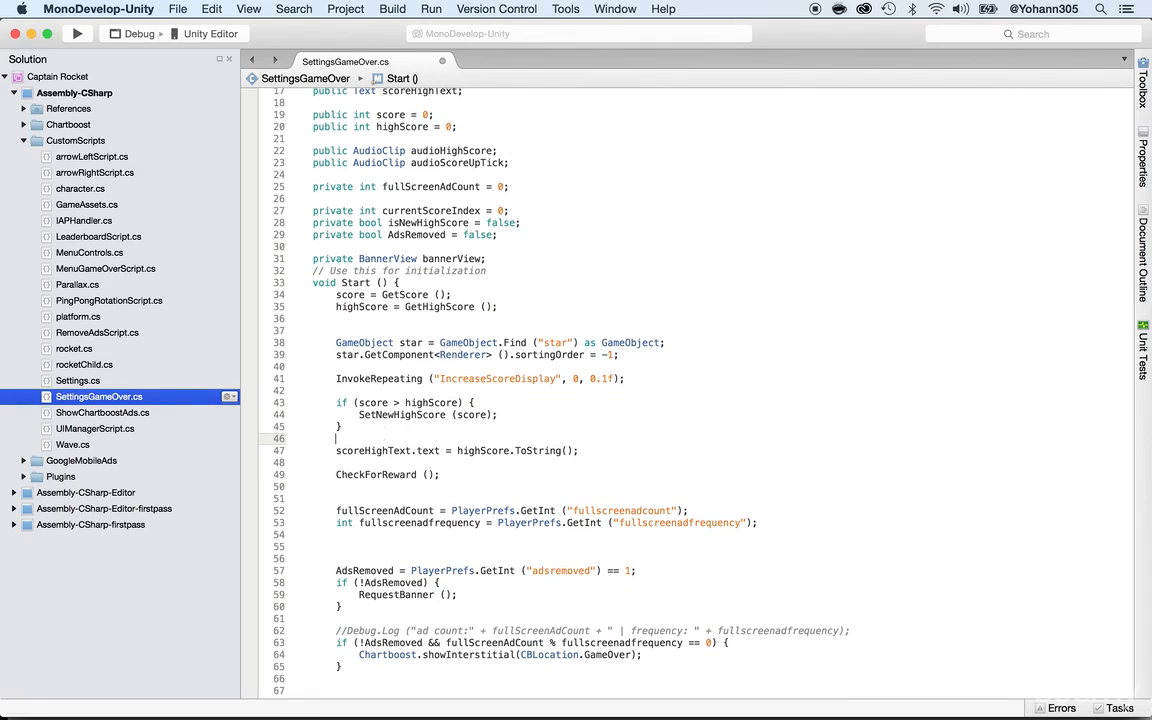
pyautogui.write('googleAnalytics.')
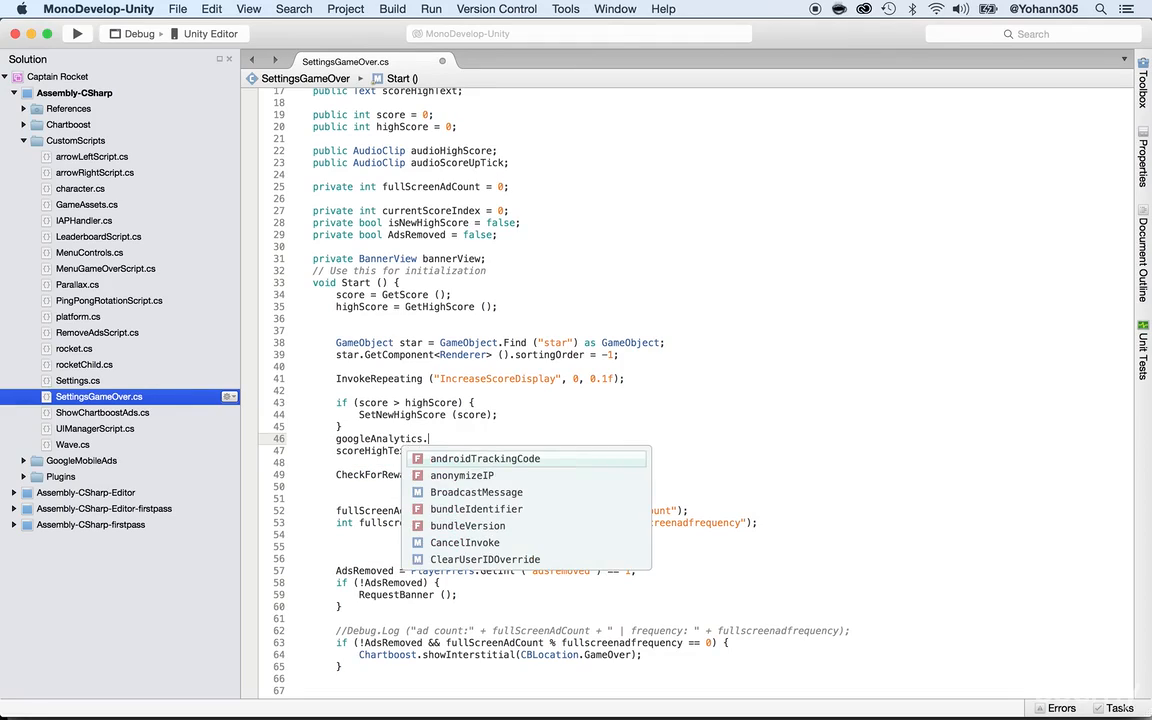
pyautogui.write('LogEv')
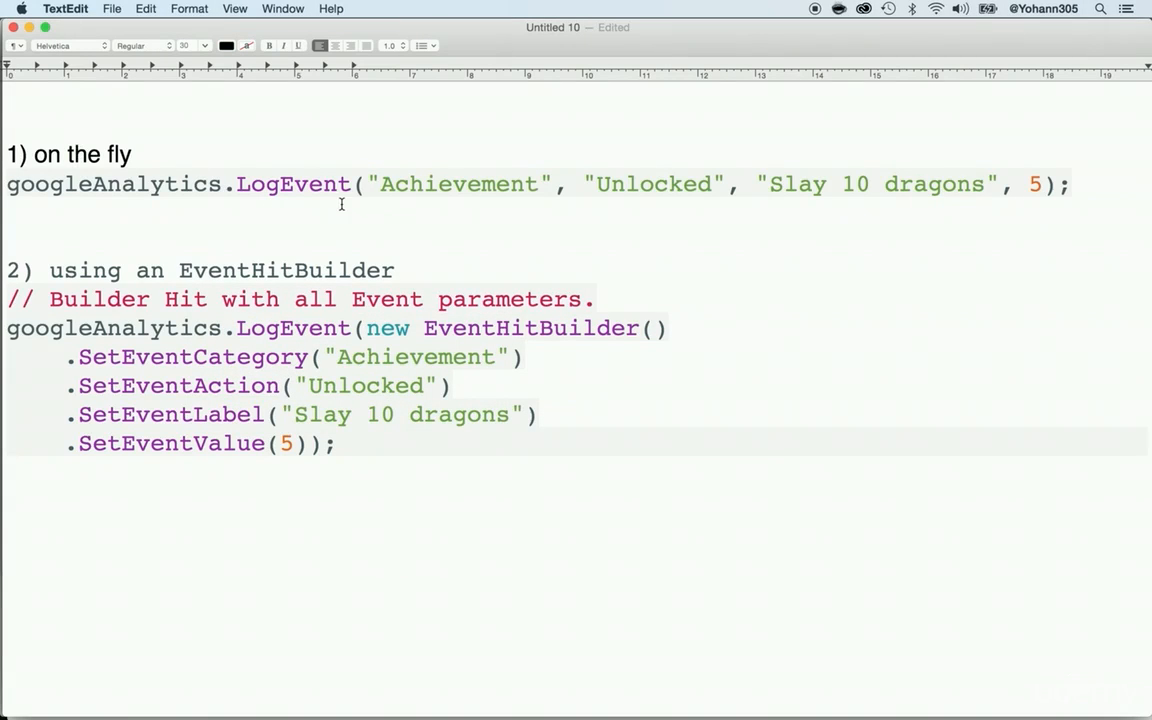
pyautogui.moveTo(410, 198)
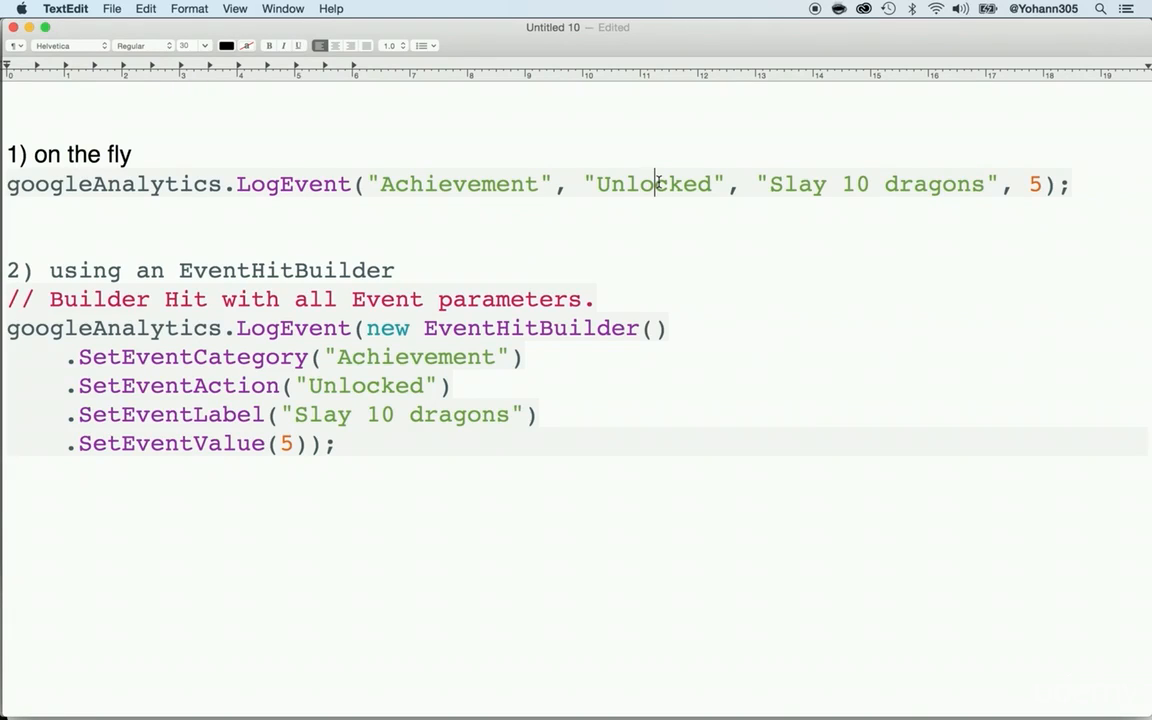
# Review the example's Unlocked action, Slay 10 dragons label and value 5, then switch back to MonoDevelop.
pyautogui.doubleClick(796, 184)
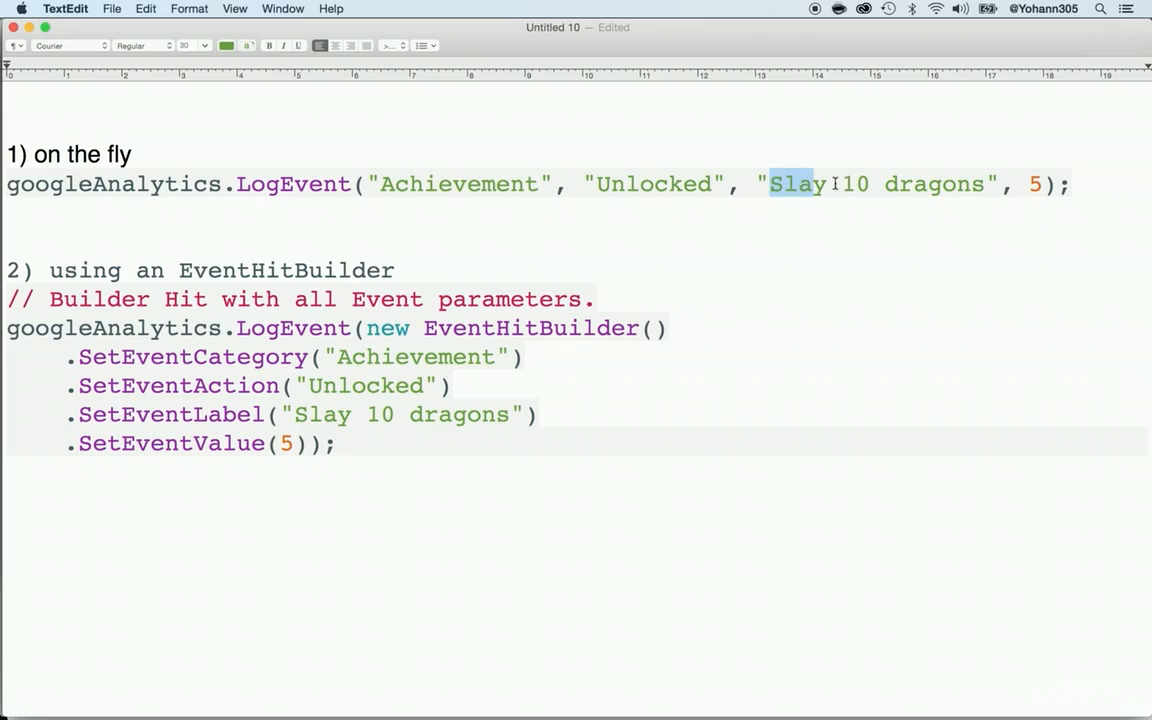
pyautogui.moveTo(770, 184); pyautogui.dragTo(980, 184)
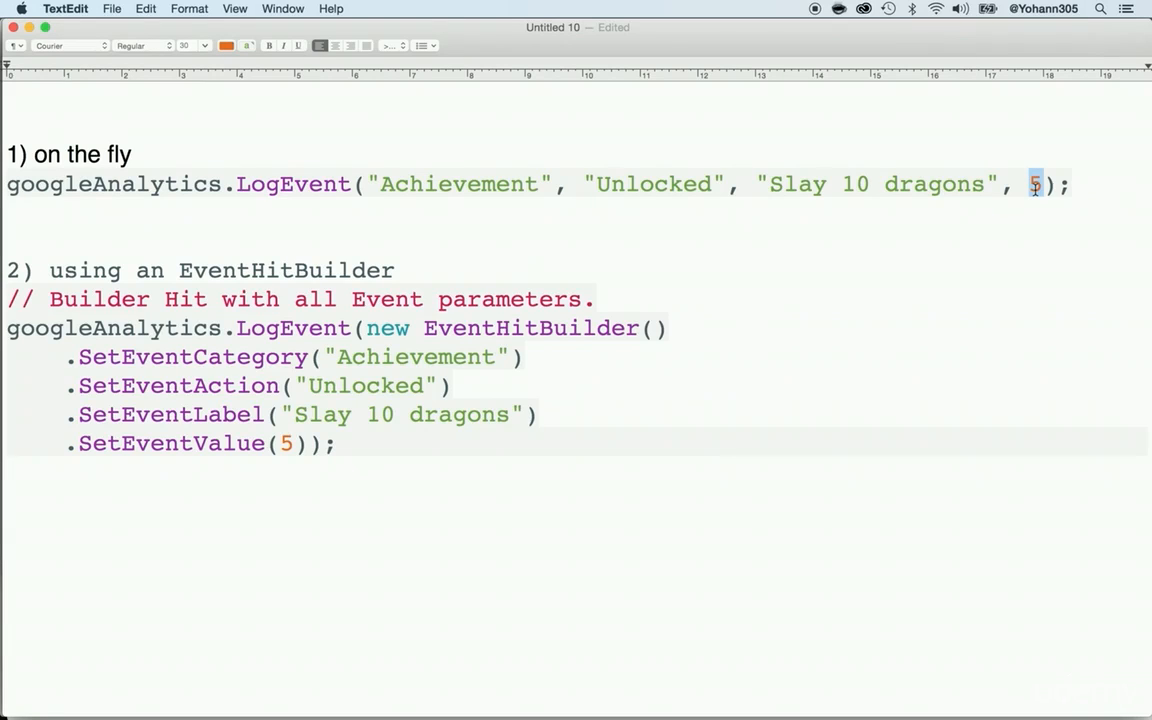
pyautogui.doubleClick(284, 270)
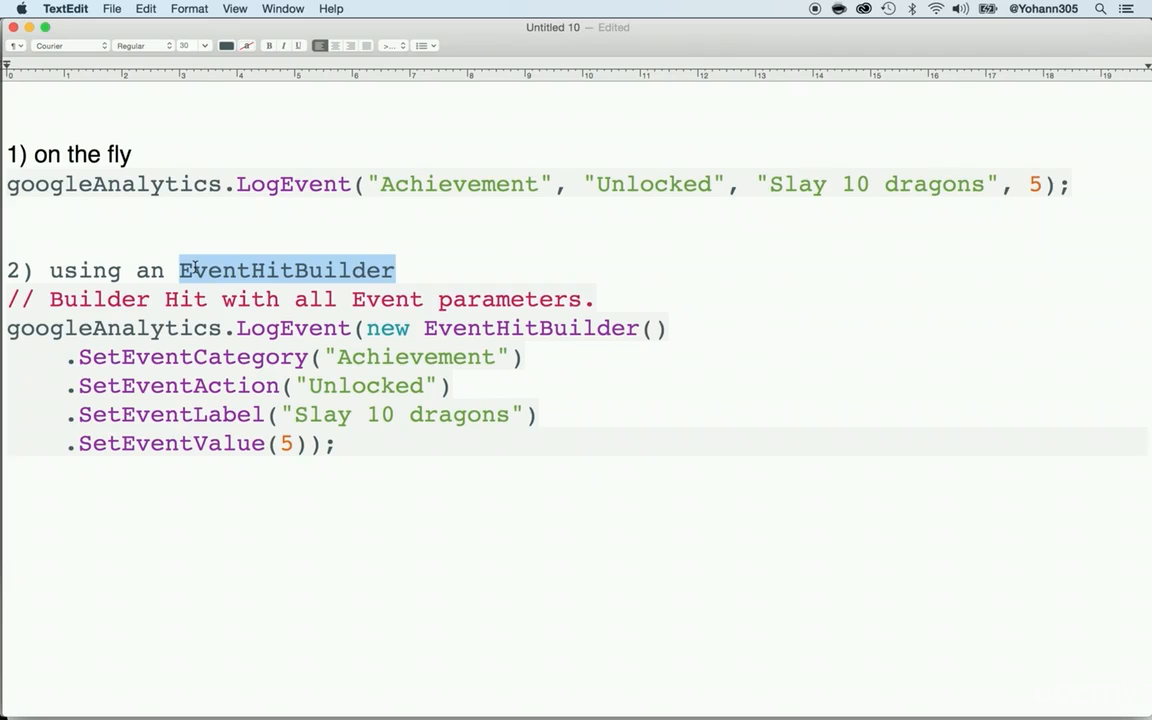
pyautogui.moveTo(376, 342)
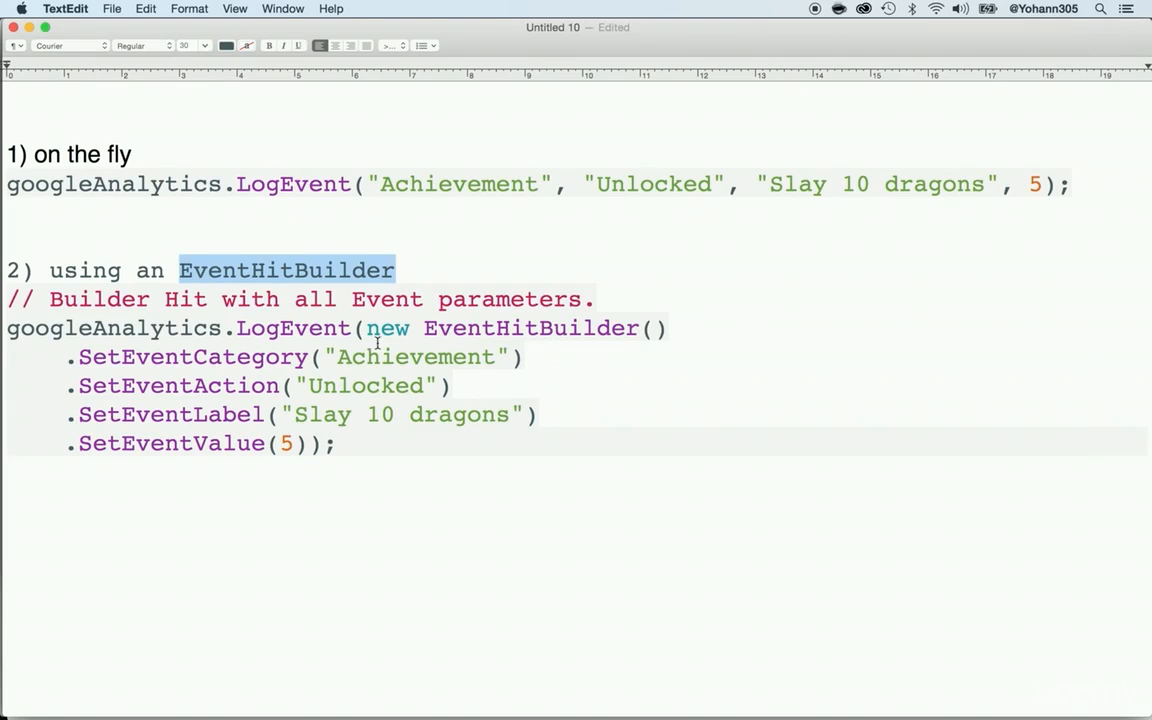
pyautogui.moveTo(366, 368)
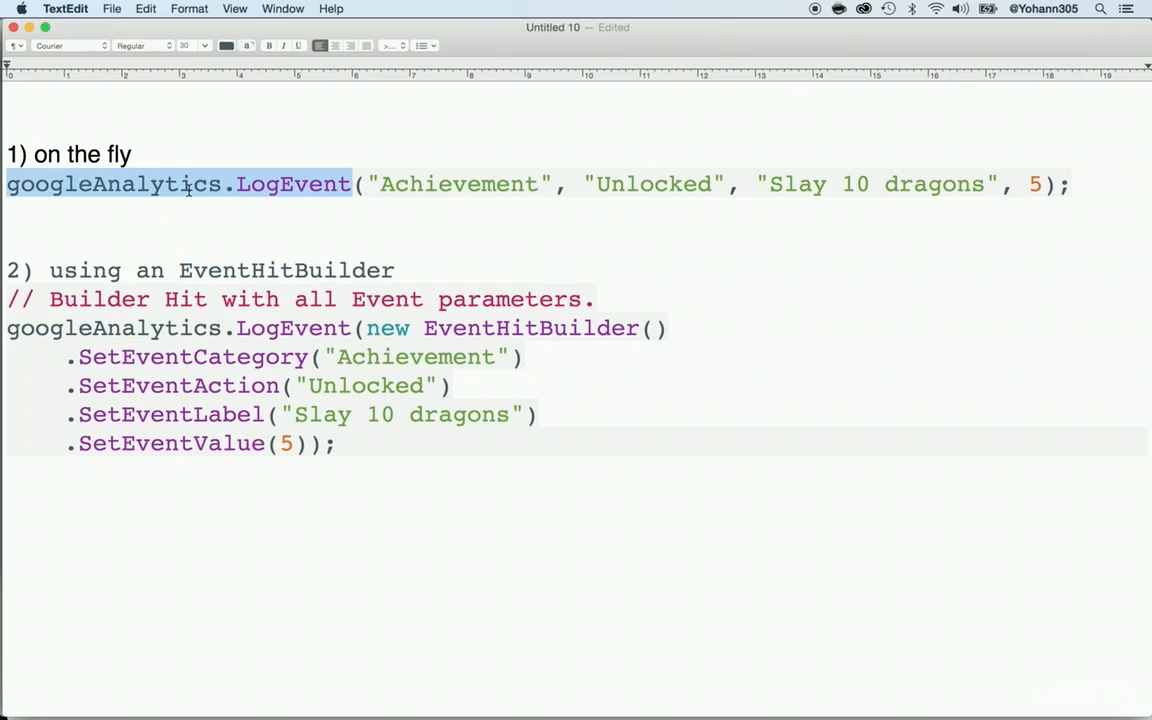
pyautogui.press('Cmd+Tab')
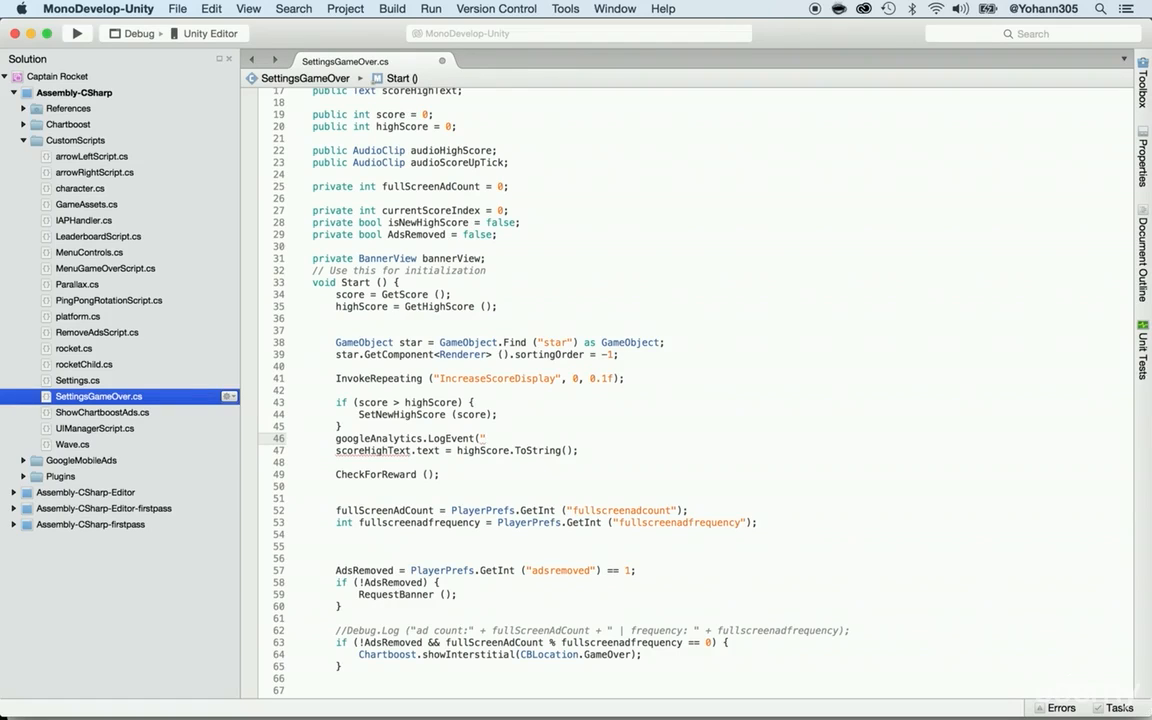
# Complete LogEvent("score", "new", "game over score", score) under an // event 1 comment.
pyautogui.write('ew score')
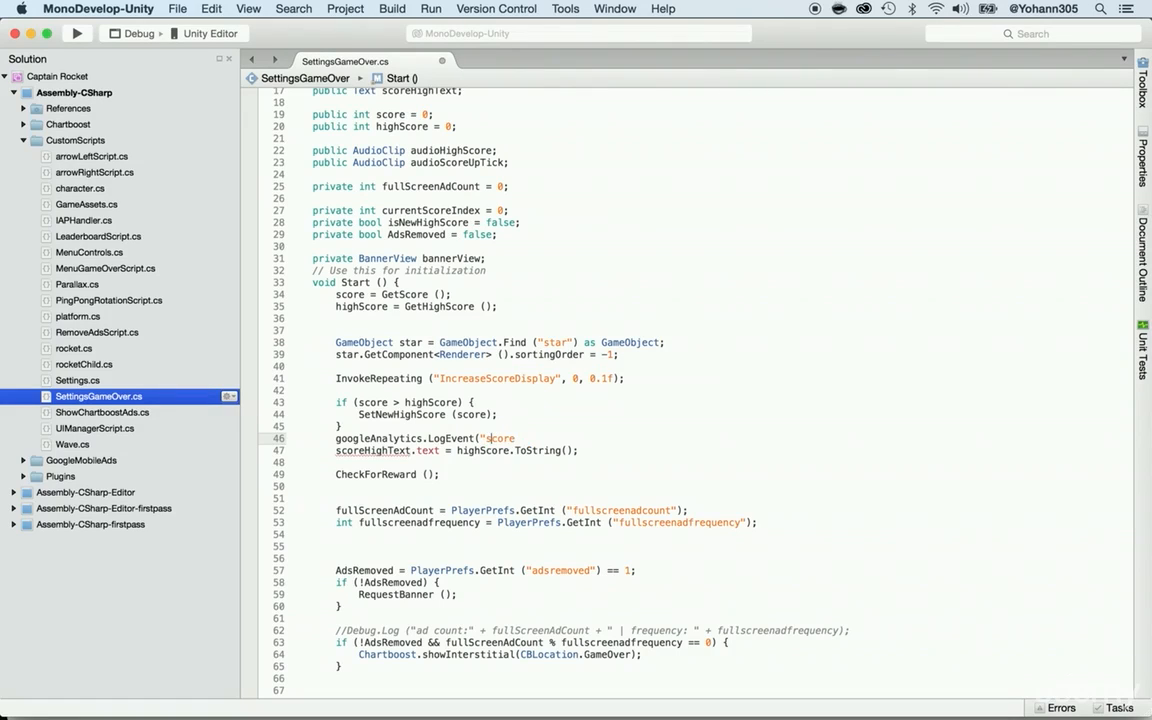
pyautogui.write(',')
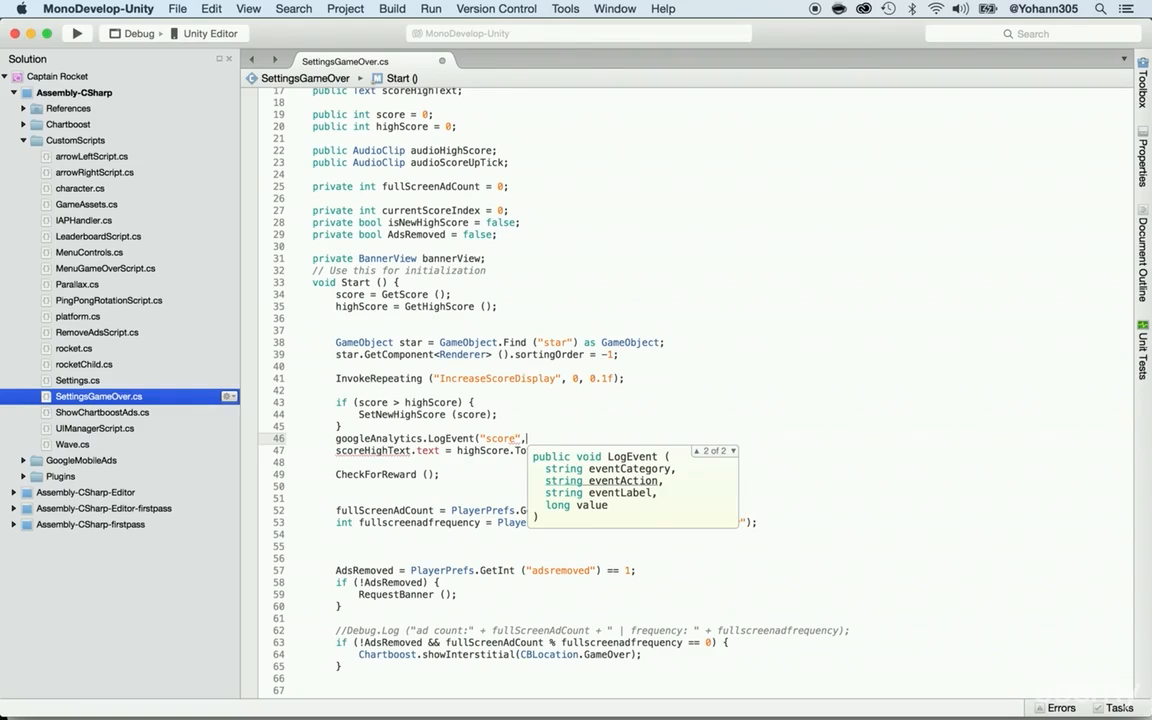
pyautogui.write('"new')
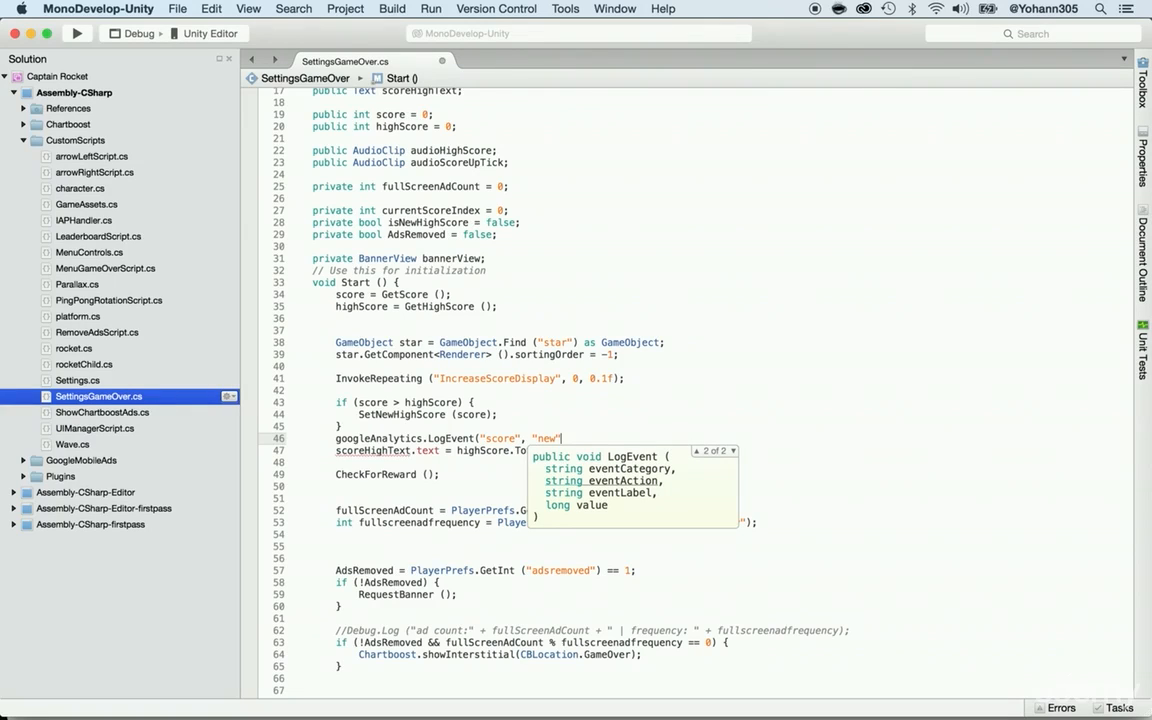
pyautogui.write(', "')
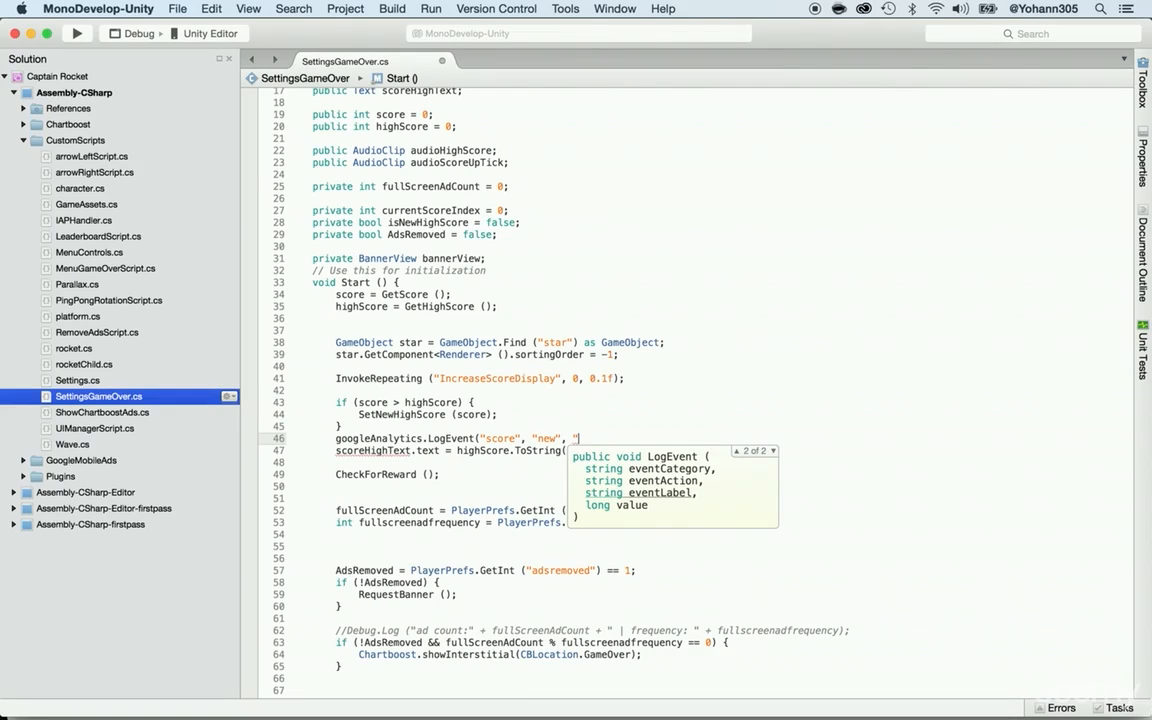
pyautogui.write('game over')
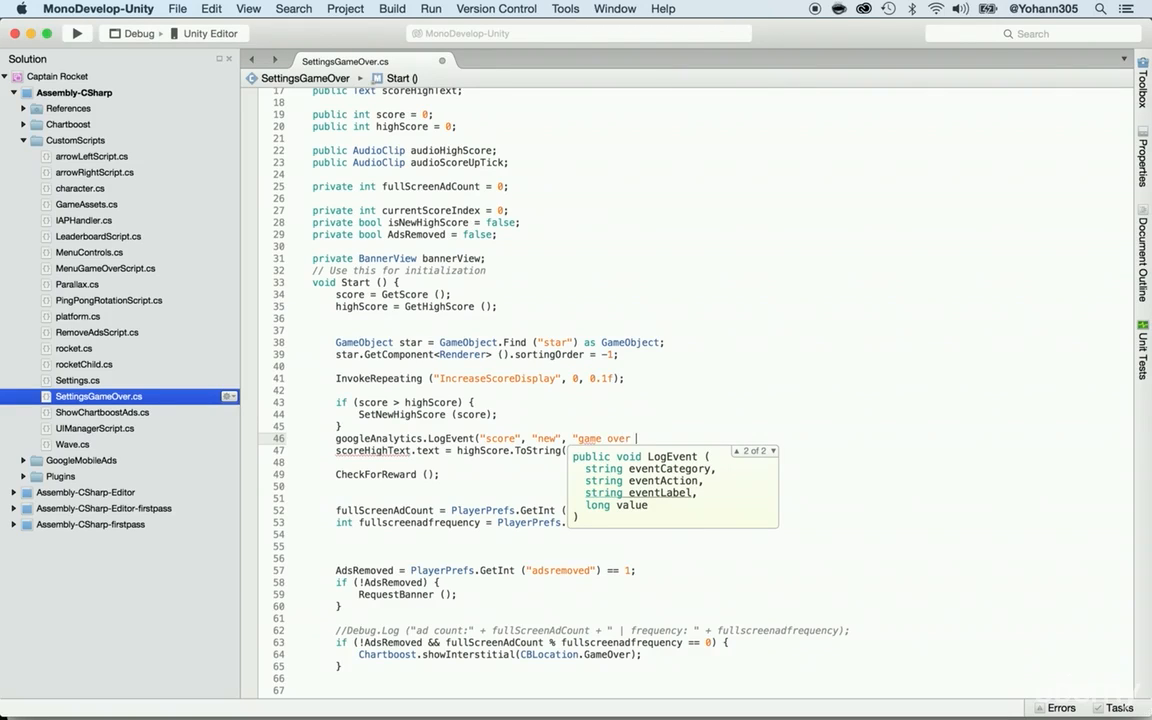
pyautogui.write('score",')
pyautogui.write('// event 1')
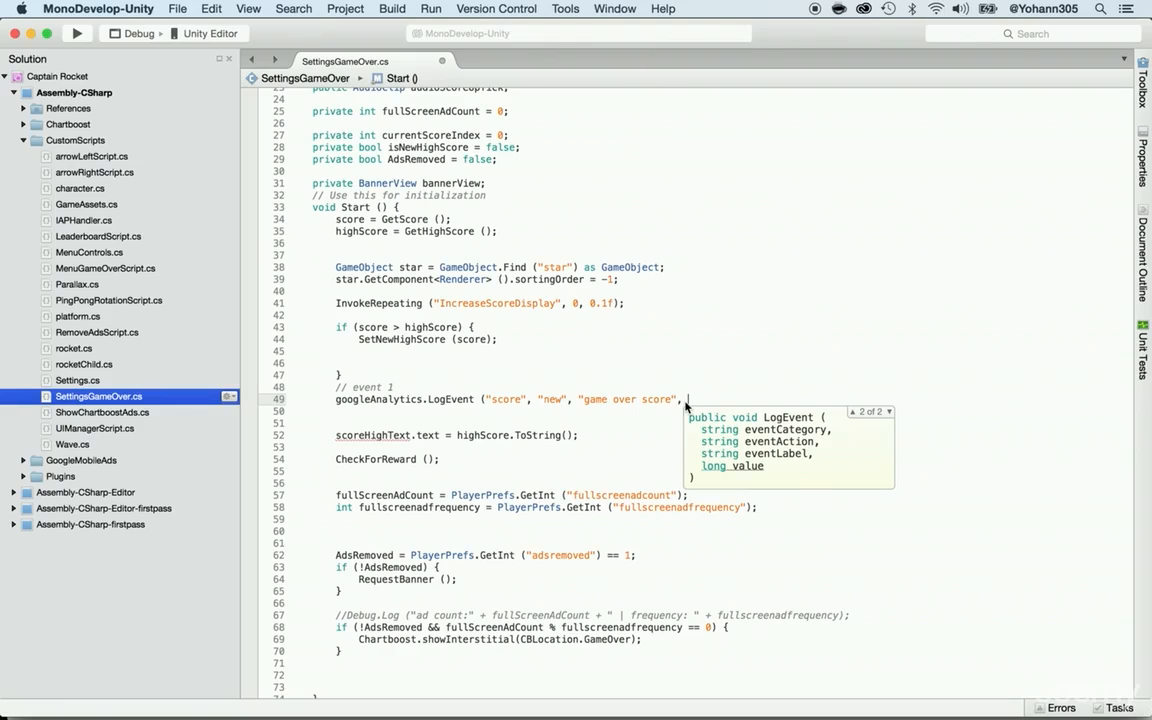
pyautogui.moveTo(372, 328)
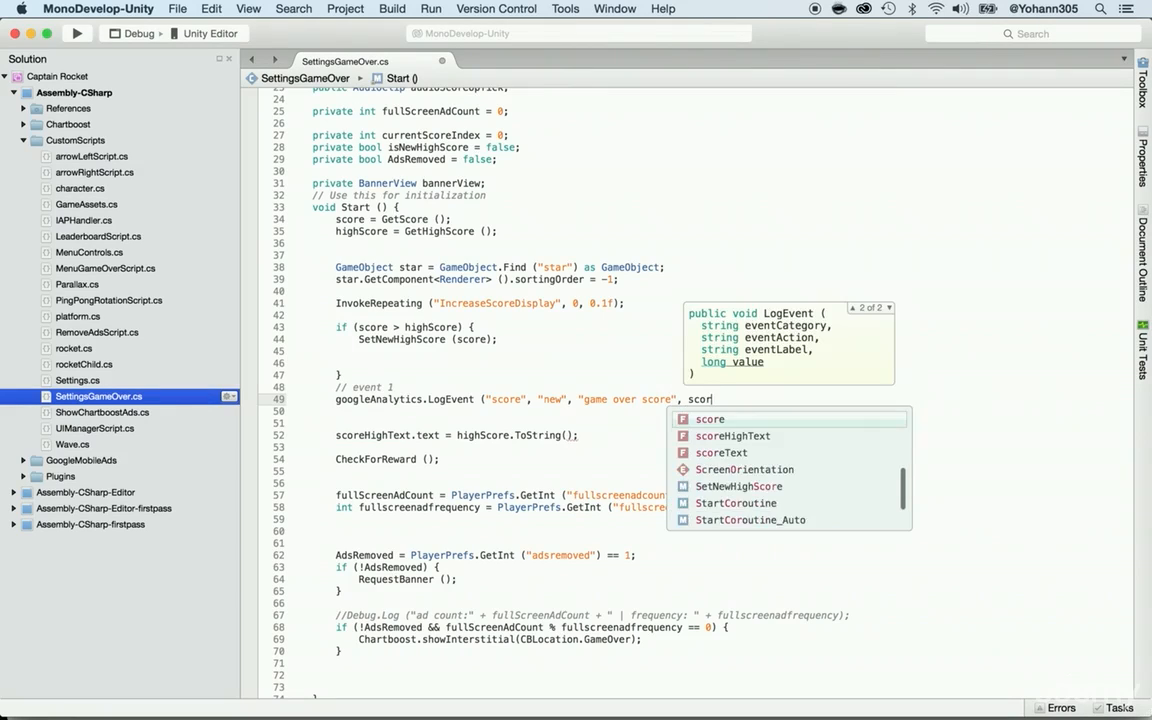
pyautogui.write('e);')
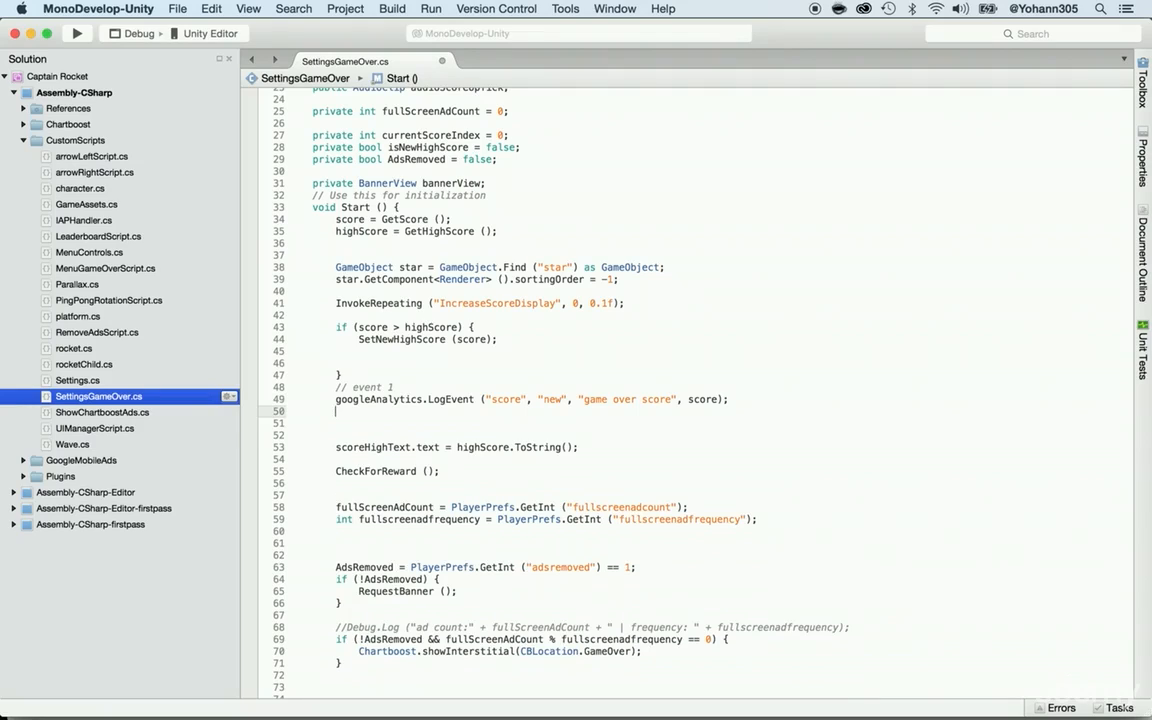
# Write // event 2 and EventHitBuilder eventBuilder = new EventHitBuilder();.
pyautogui.write('// event 2')
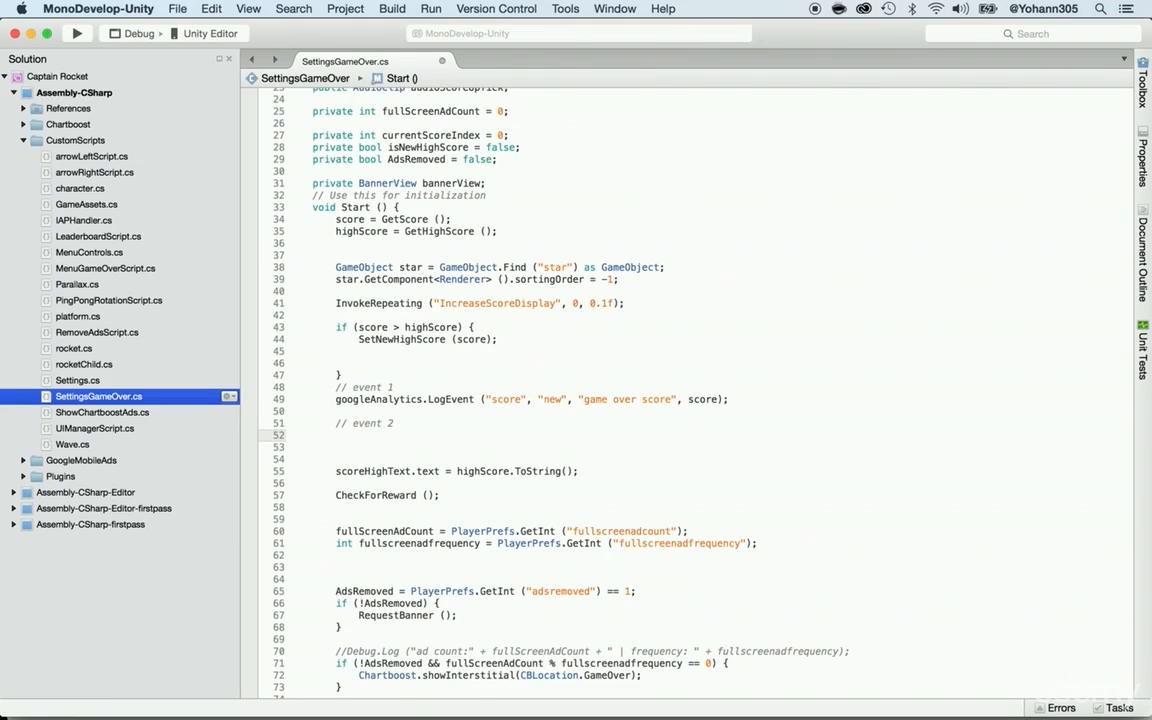
pyautogui.write('EventHitBuilder')
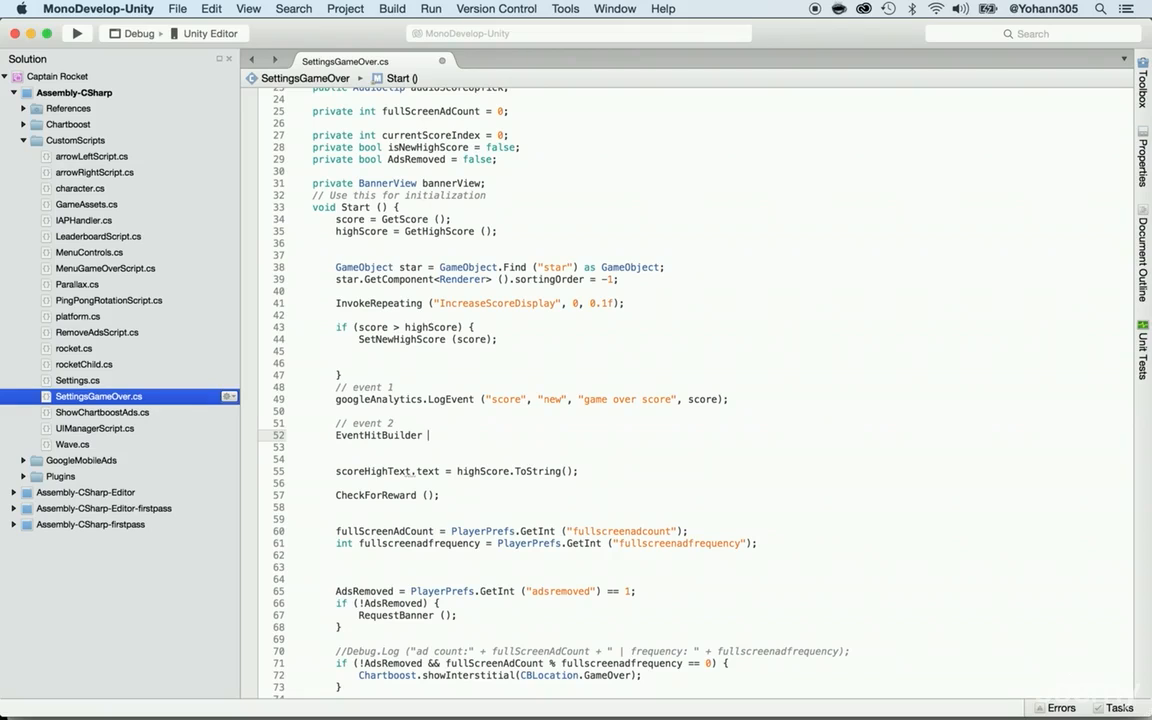
pyautogui.write('eventBui')
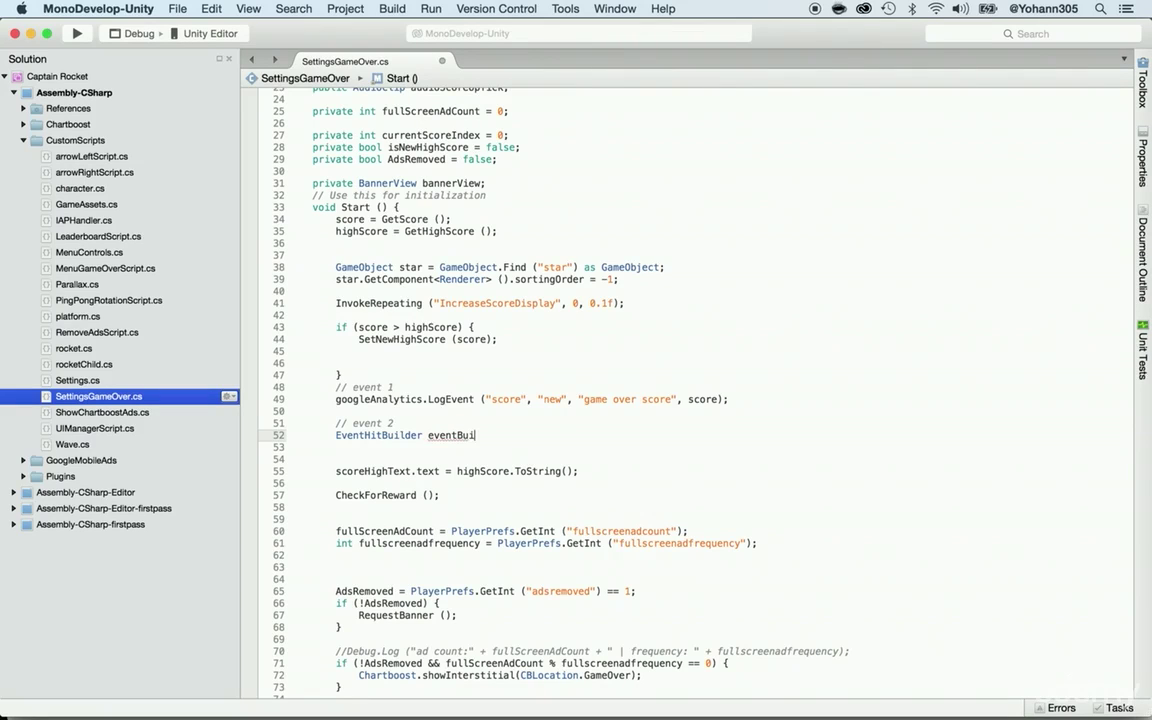
pyautogui.write('= new')
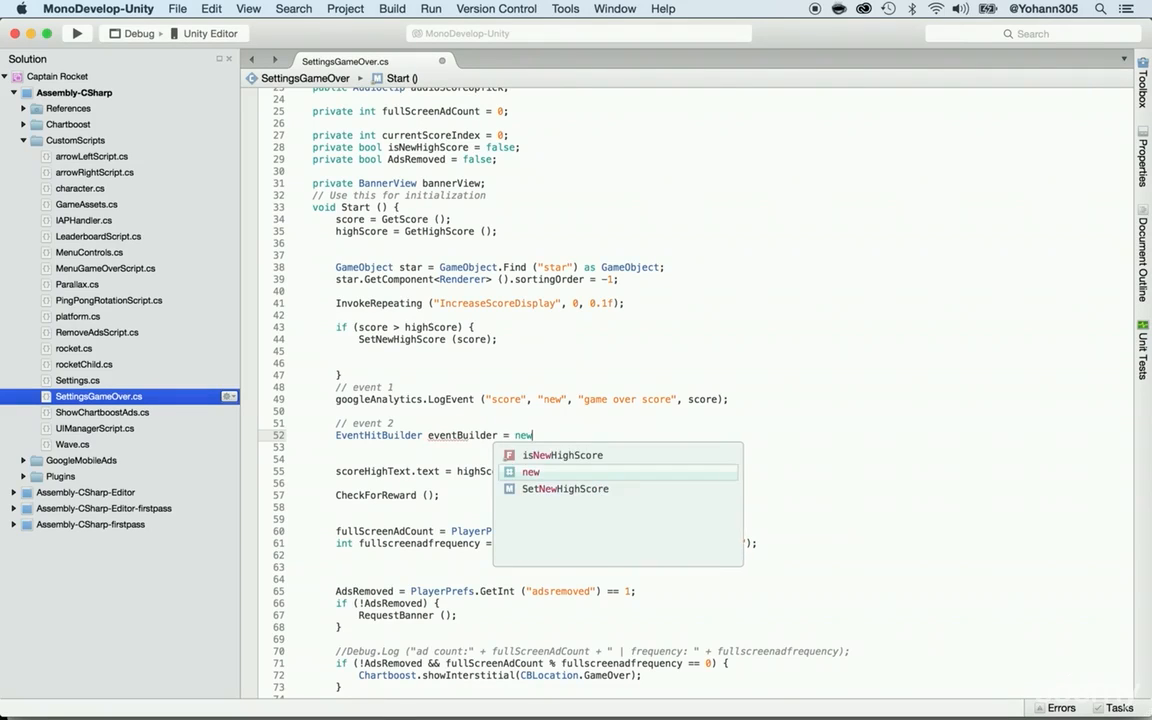
pyautogui.write('EventHitBuilder();')
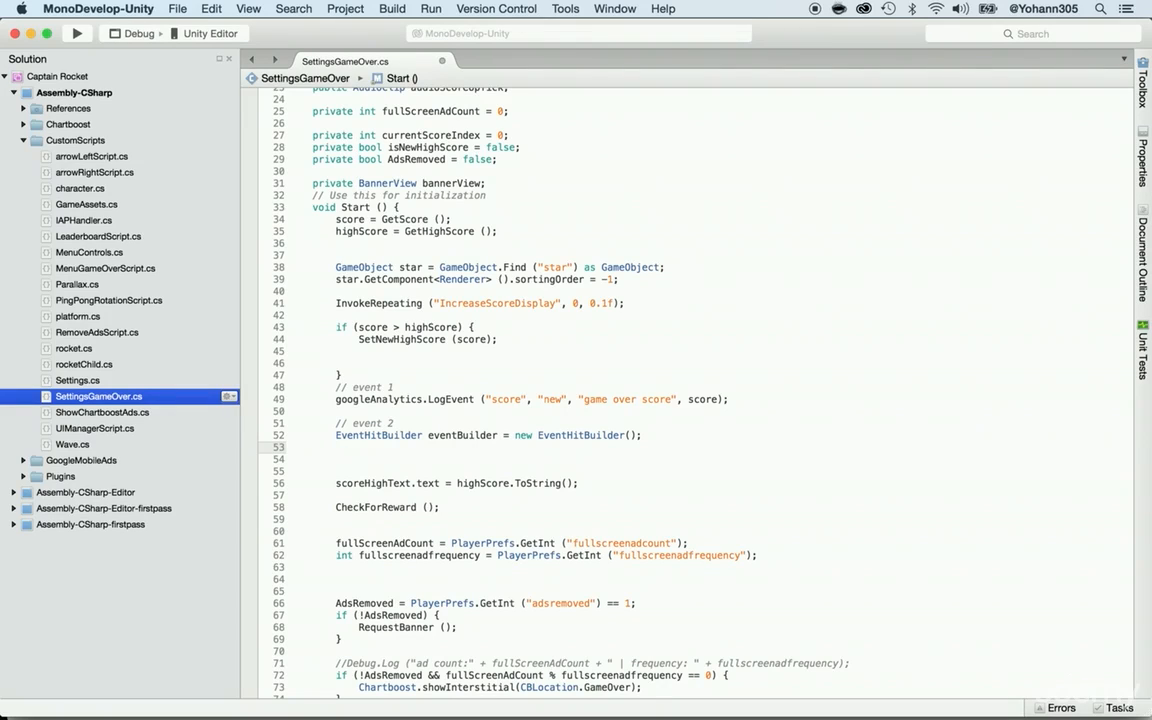
pyautogui.write('eventBuilder')
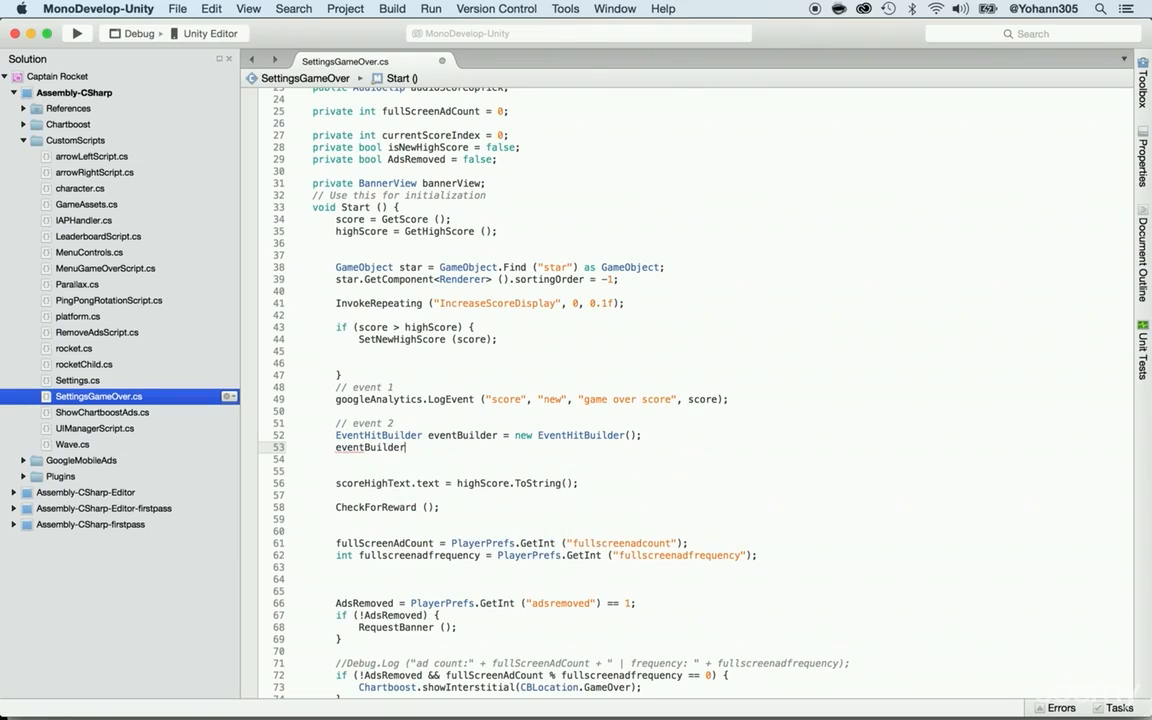
# Add eventBuilder.SetEventCategory("score") and SetEventAction("submit high score").
pyautogui.write('.set')
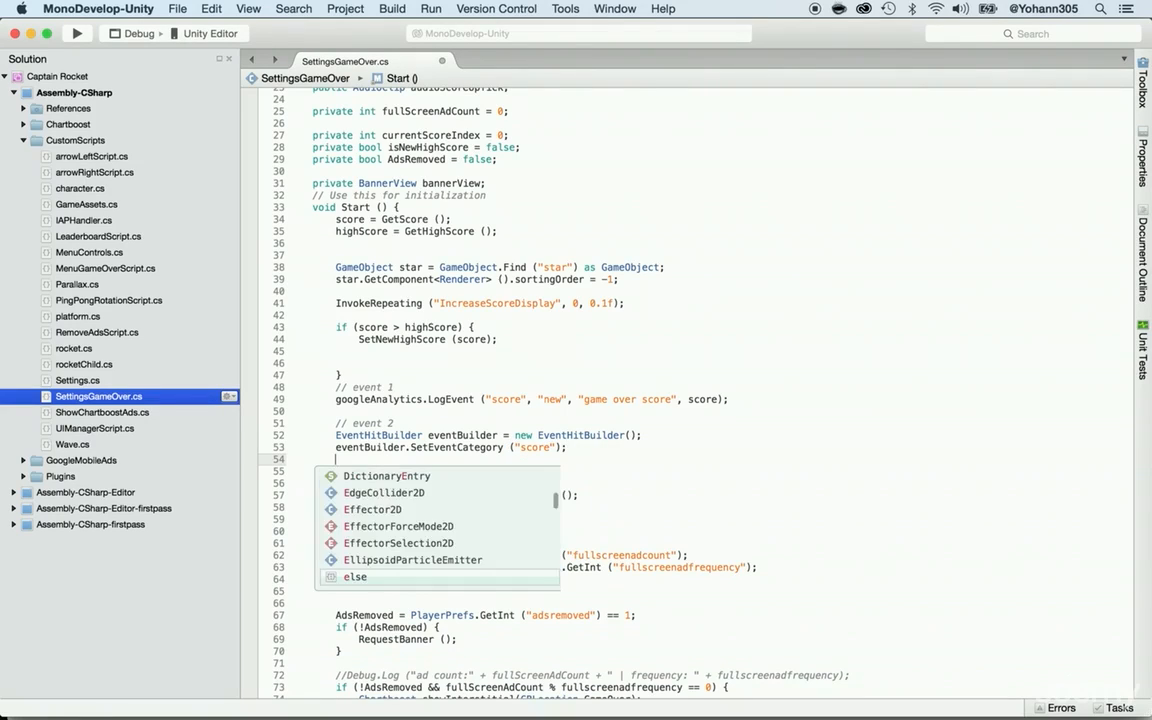
pyautogui.write('event')
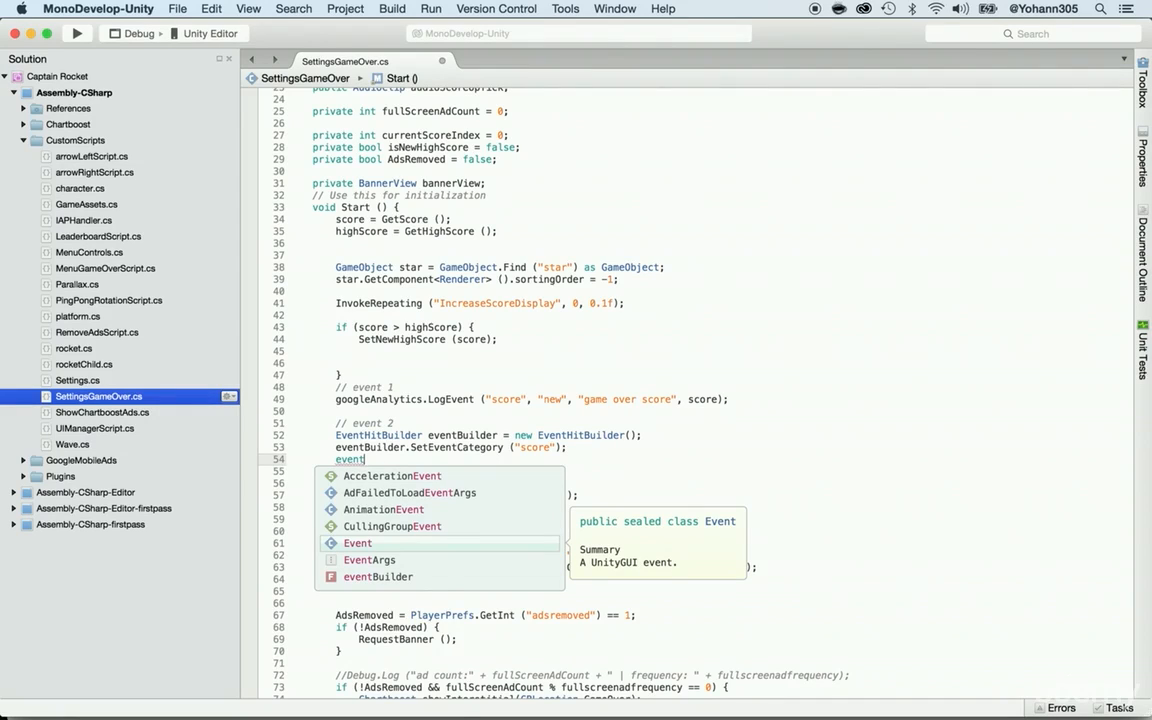
pyautogui.write('.set')
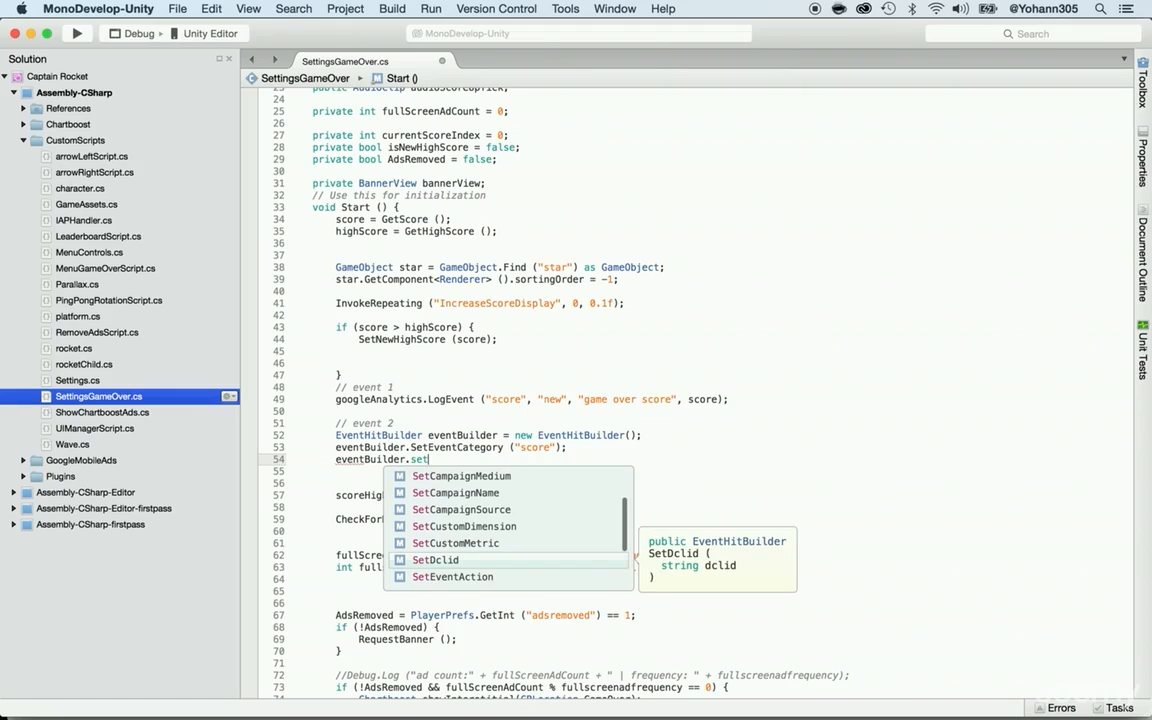
pyautogui.write('EventAction("')
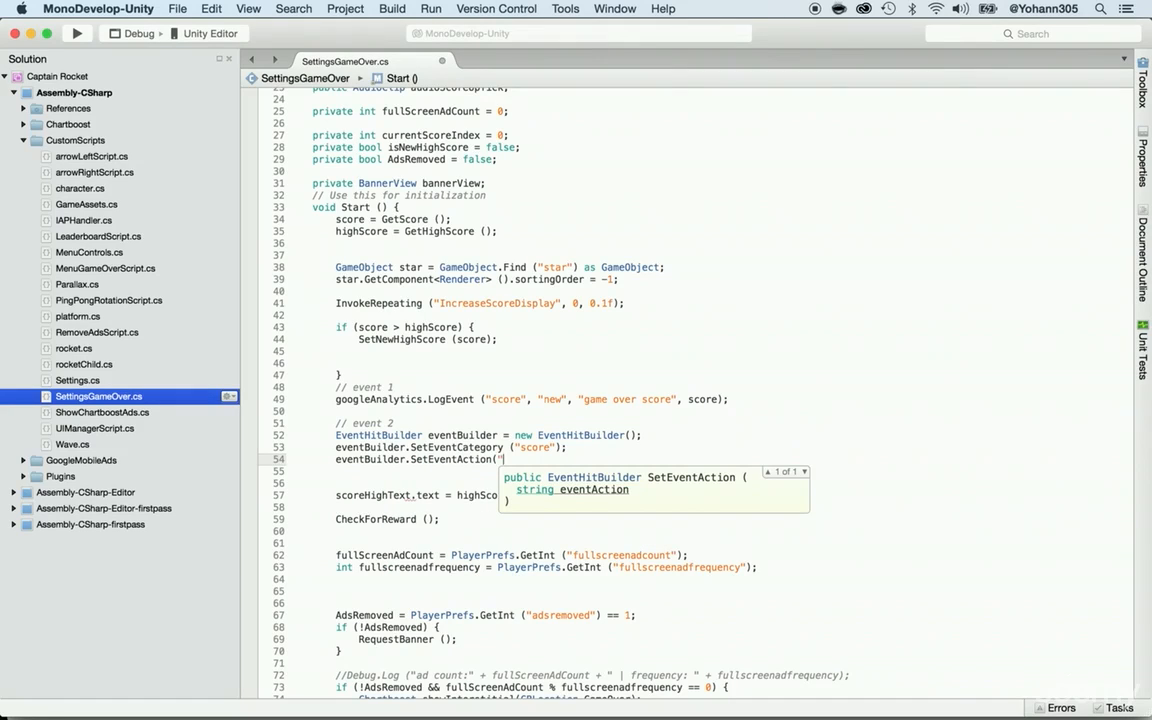
pyautogui.write('submit high')
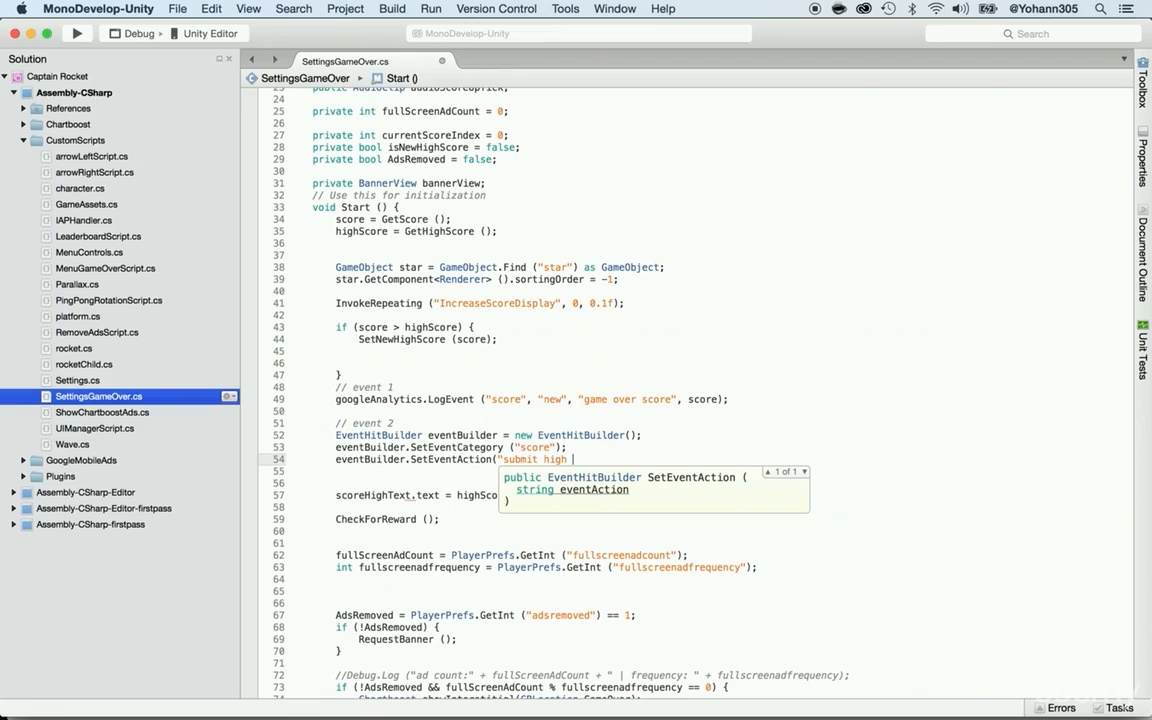
pyautogui.write('score')
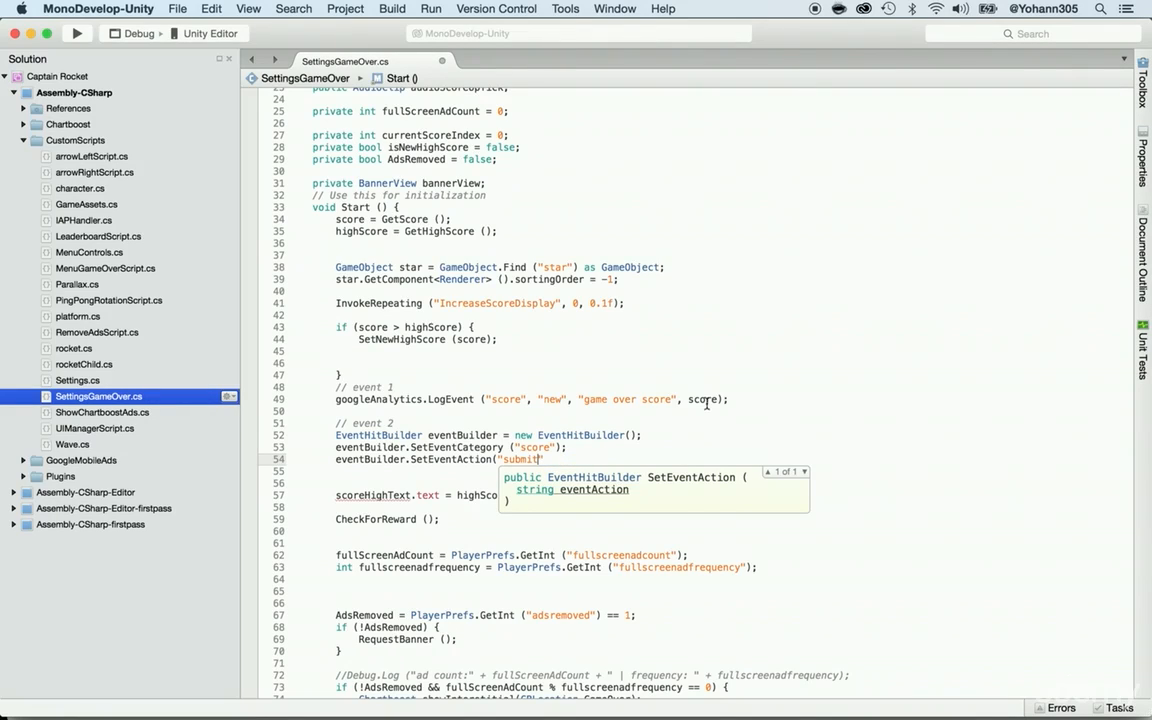
# Revise the first event's action value, entering the new / high score text.
pyautogui.click(552, 400)
pyautogui.write('submit')
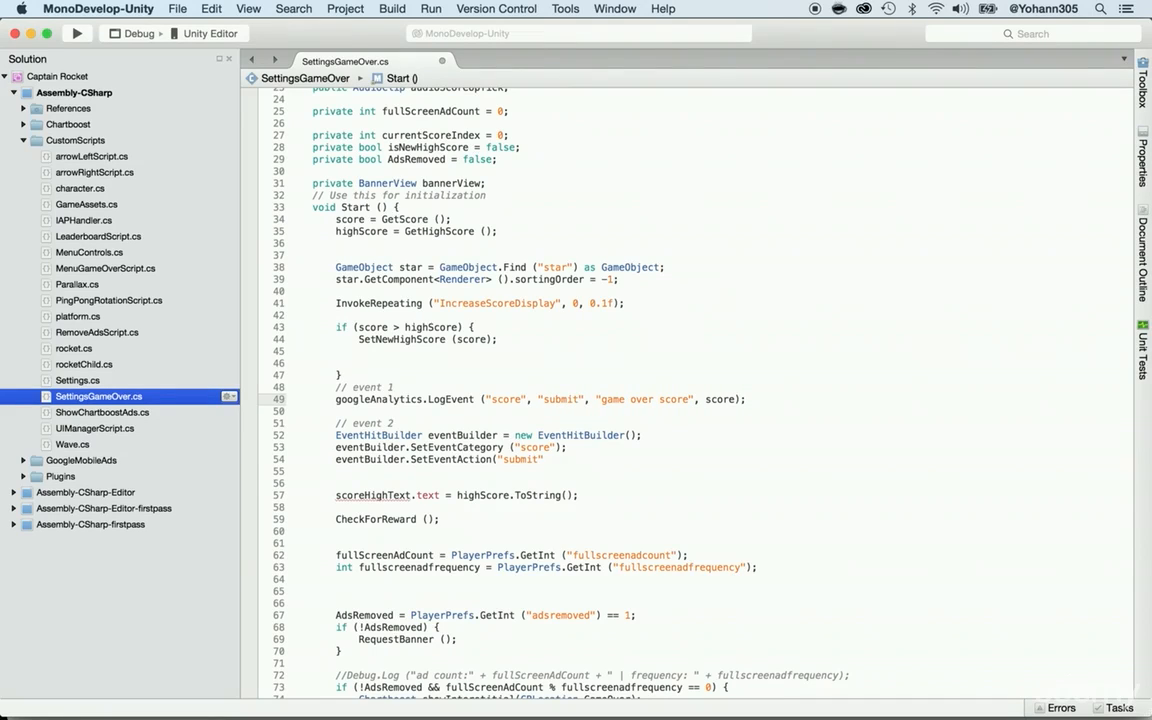
pyautogui.write('new')
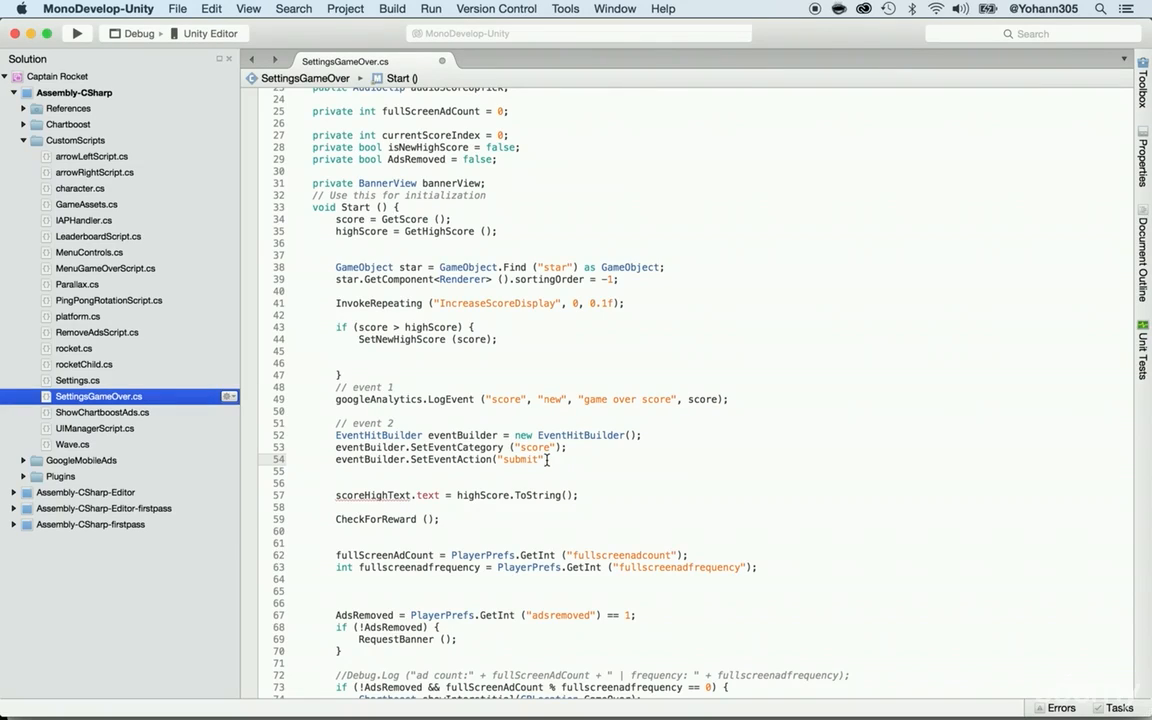
pyautogui.moveTo(556, 458)
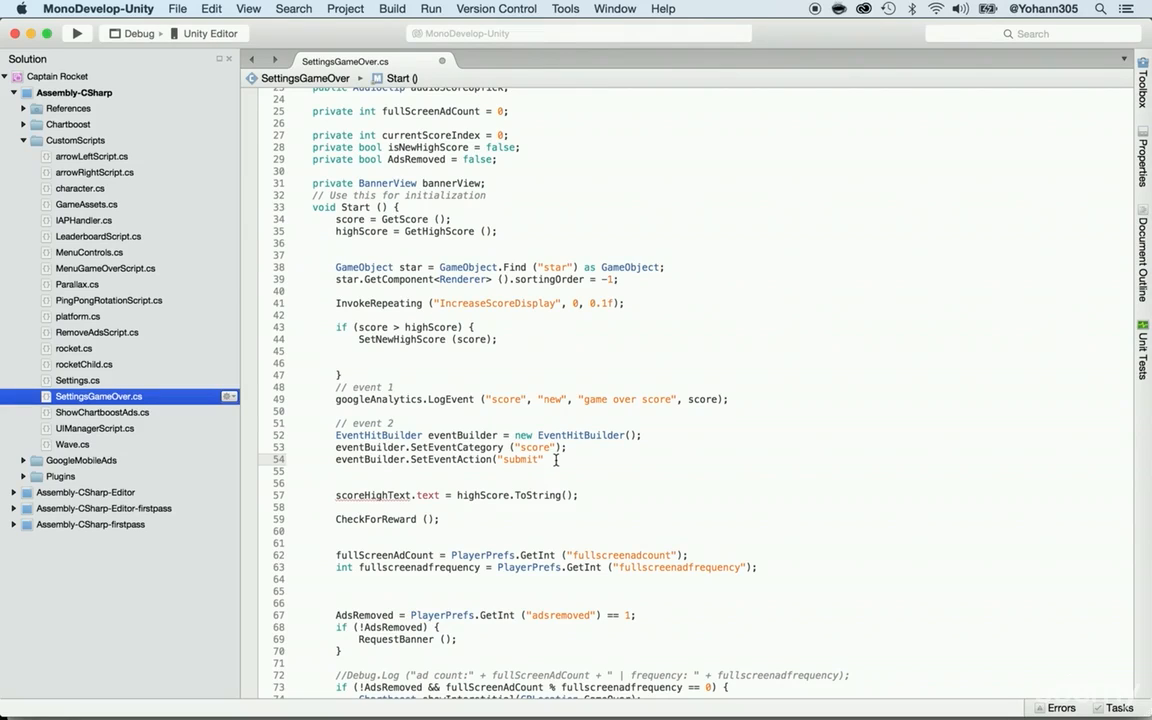
pyautogui.write('h')
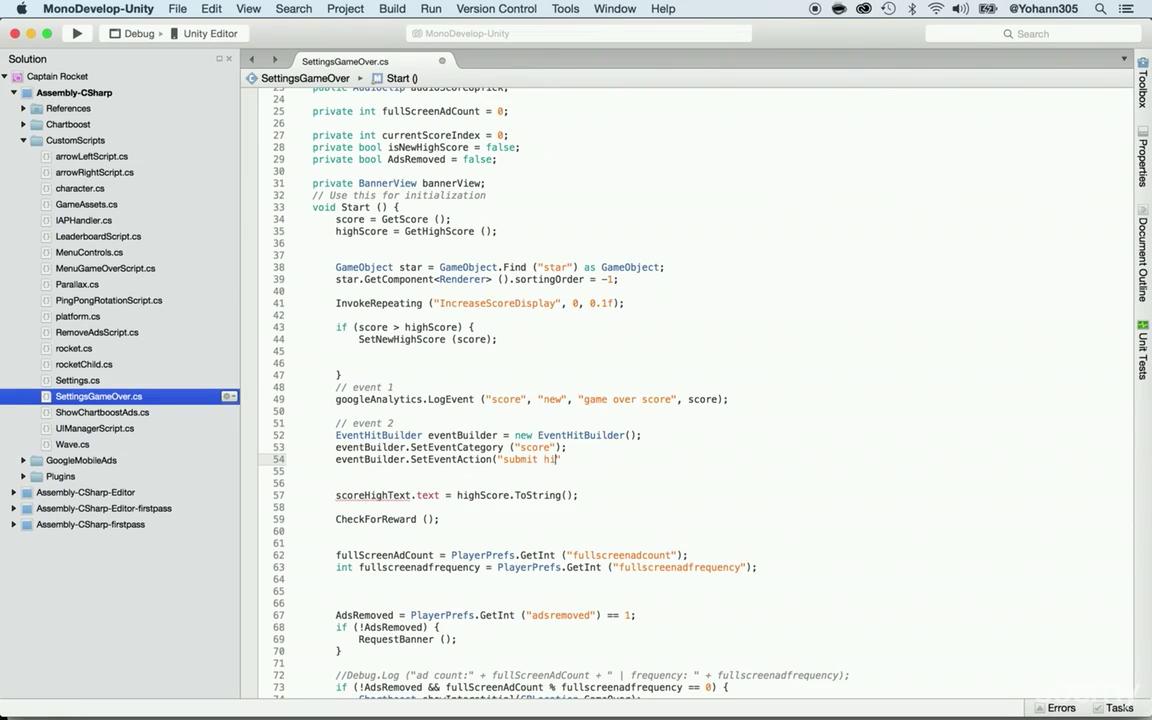
pyautogui.write('igh scor')
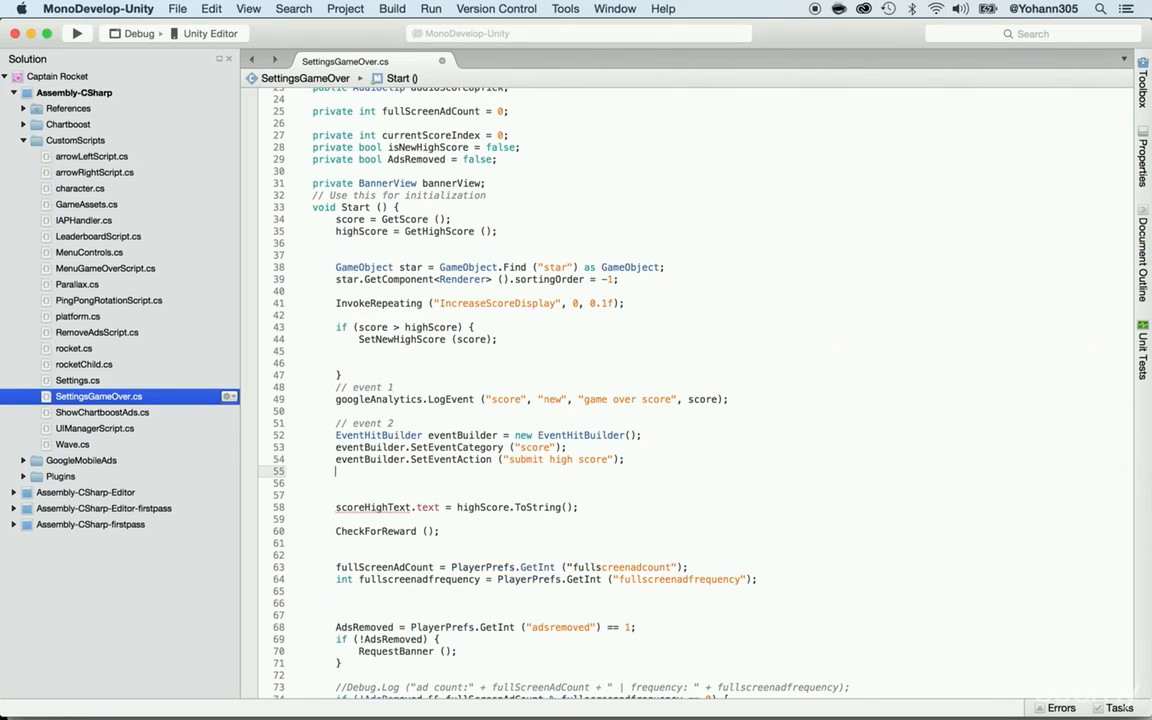
# Add eventBuilder.SetEventLabel("Submit High Score").
pyautogui.write('eventBuilder.SetEventLabel')
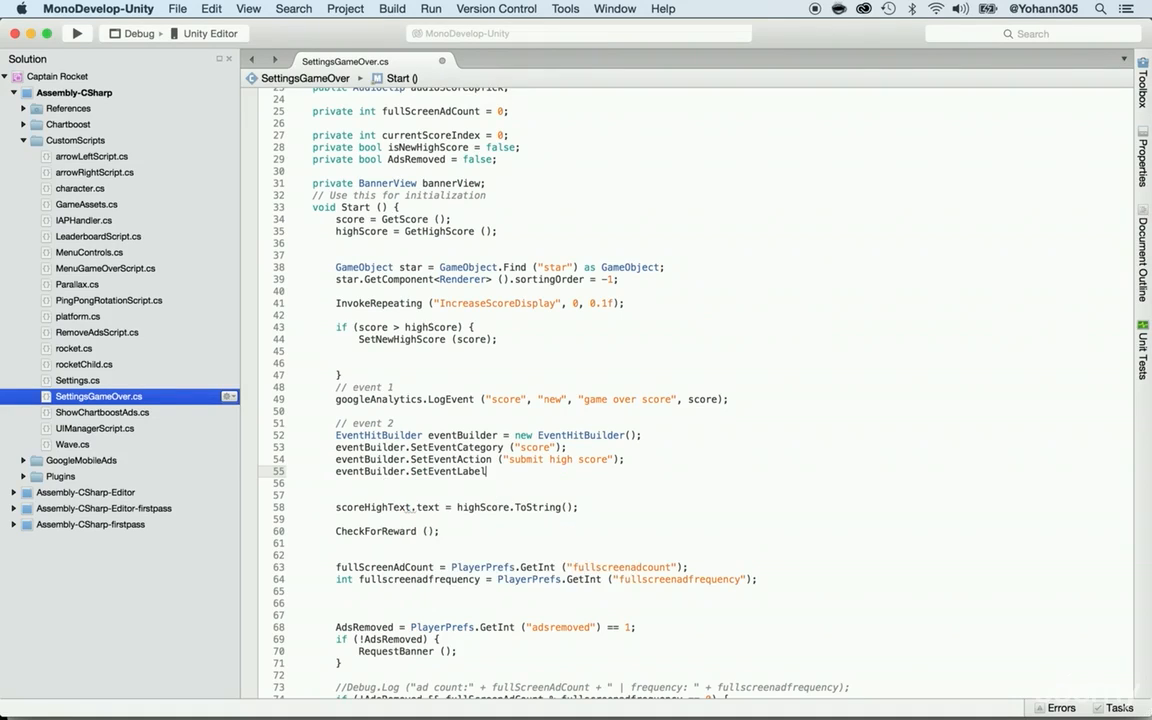
pyautogui.write('("')
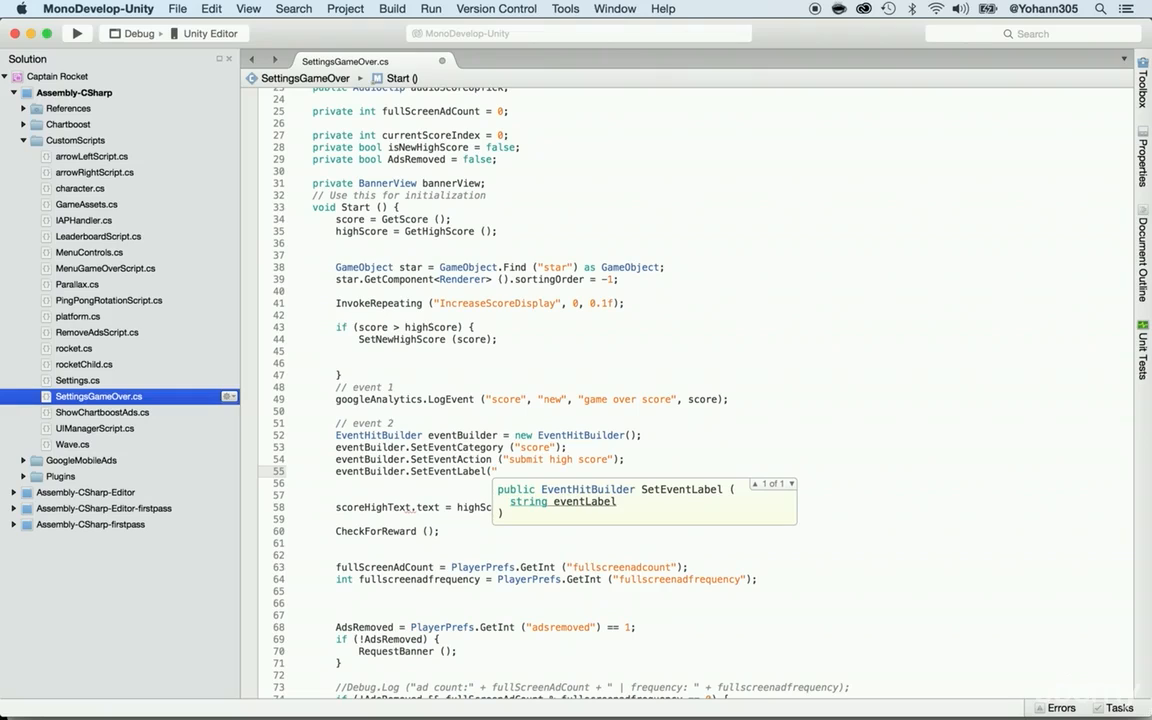
pyautogui.write('Su')
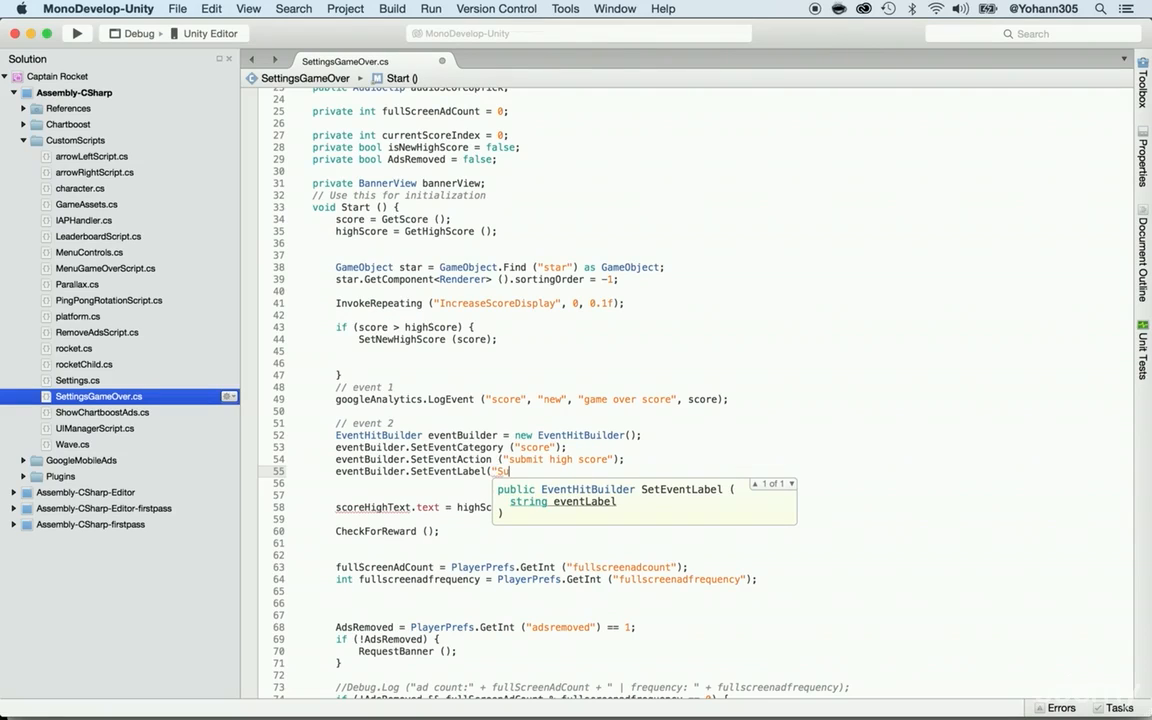
pyautogui.write('bmit High Score");')
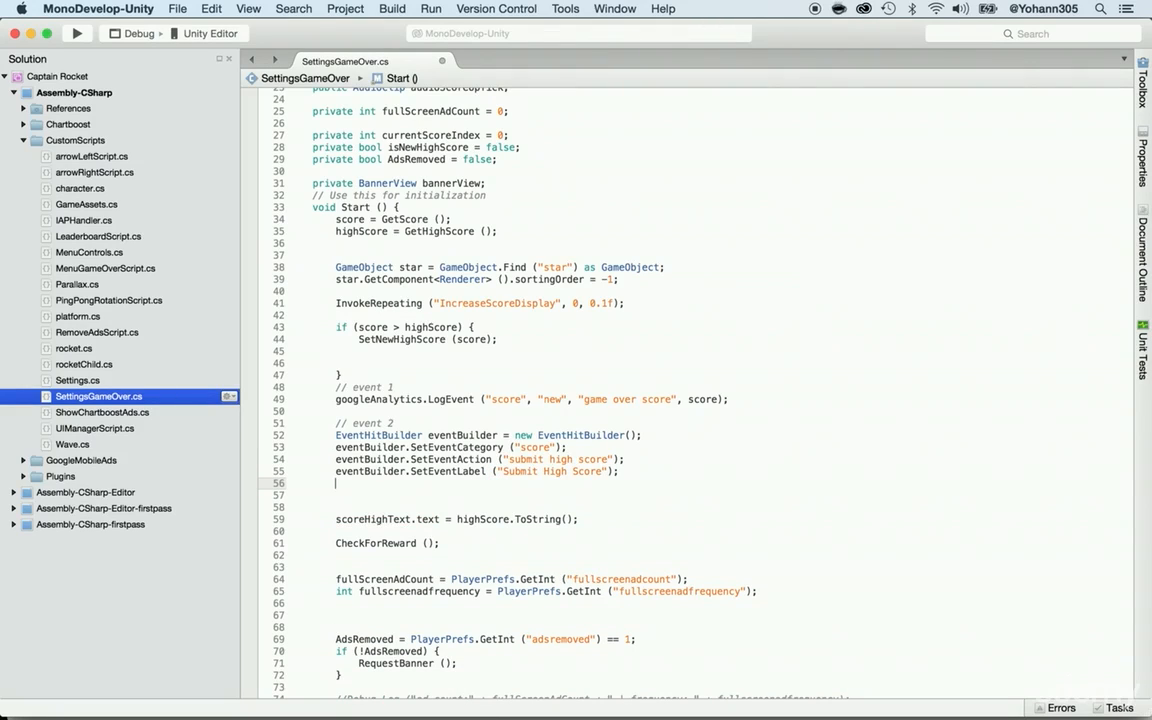
# Add eventBuilder.SetEventValue(highScore) and begin a googleAnalytics call below it.
pyautogui.write('eventBuilder')
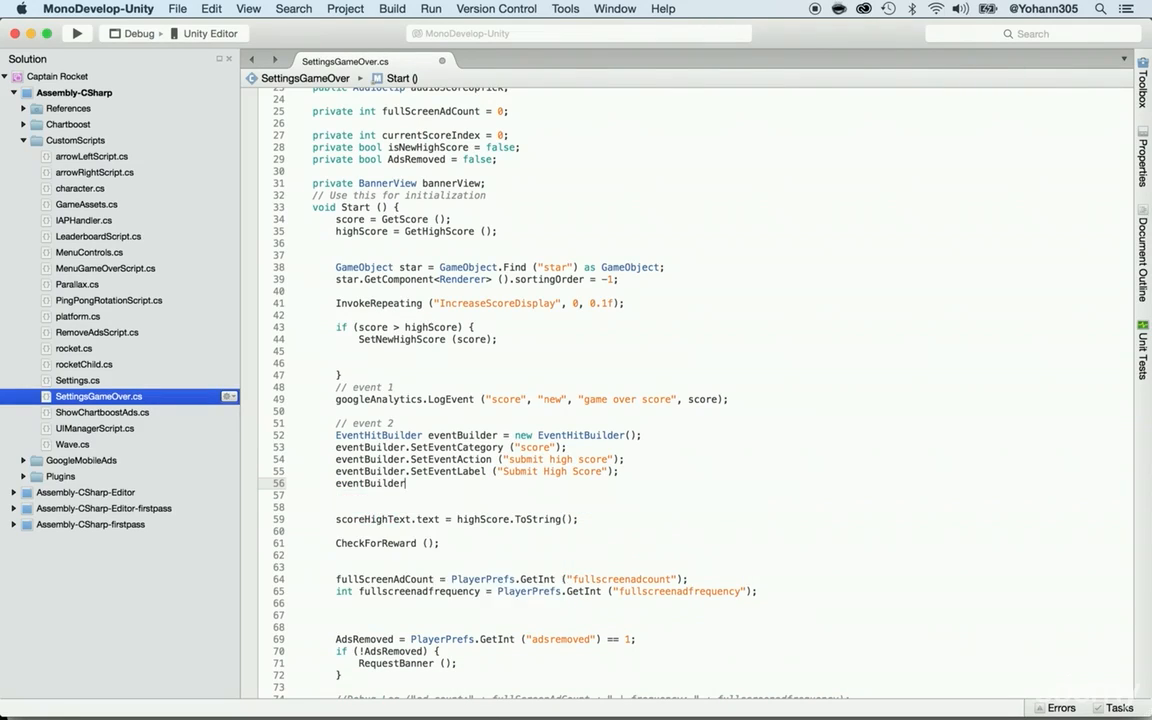
pyautogui.write('.SetEve')
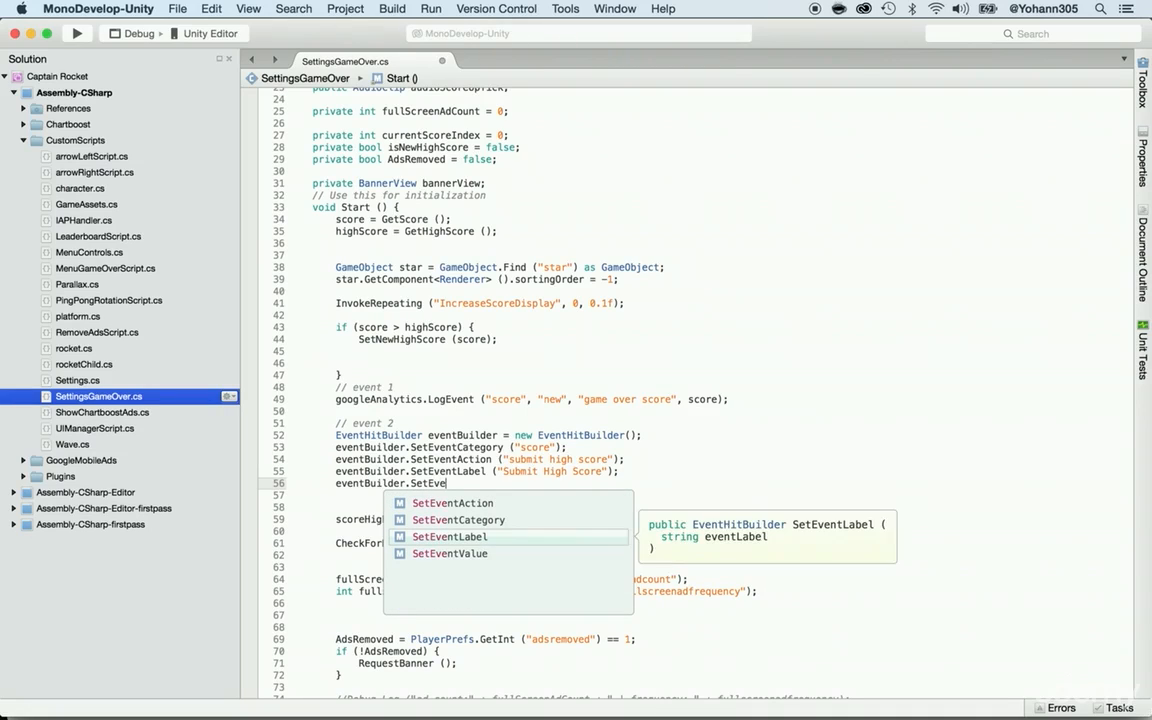
pyautogui.write('Value(')
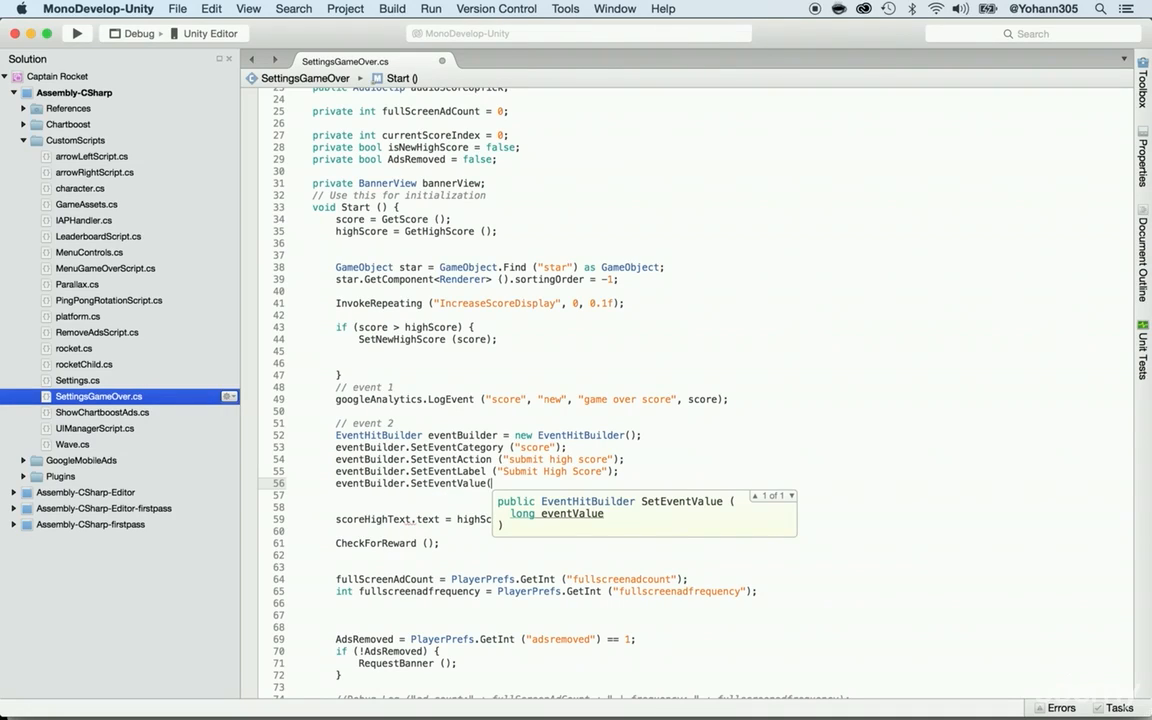
pyautogui.moveTo(572, 514)
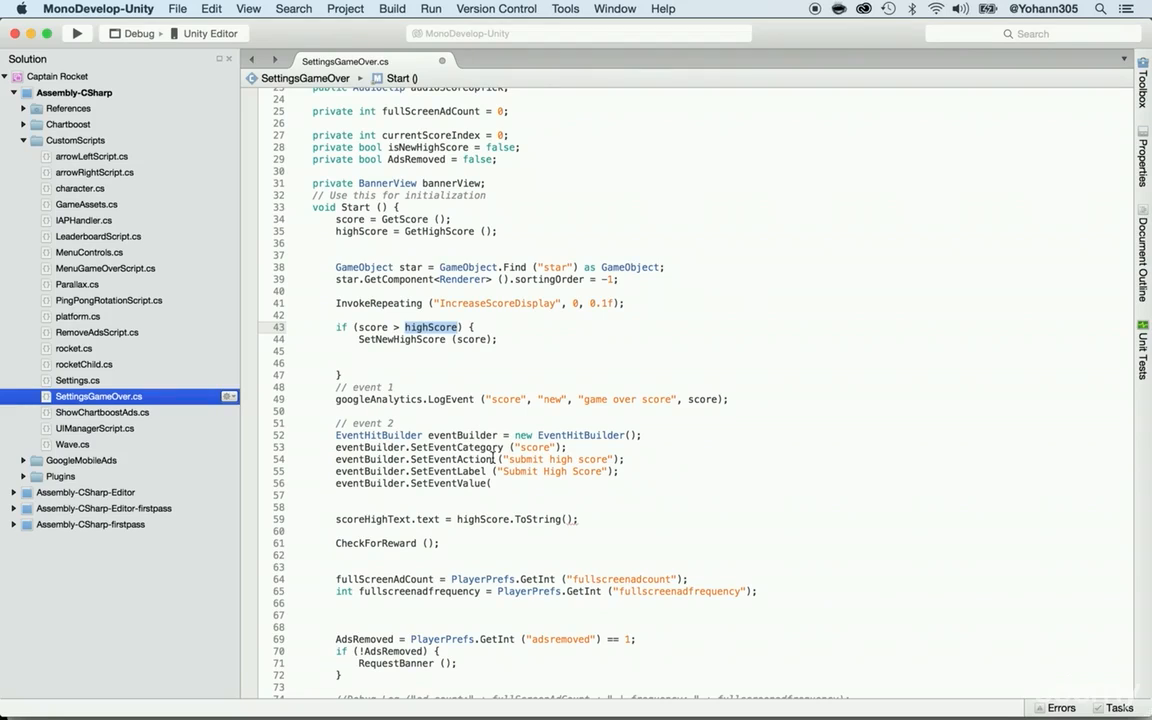
pyautogui.click(488, 482)
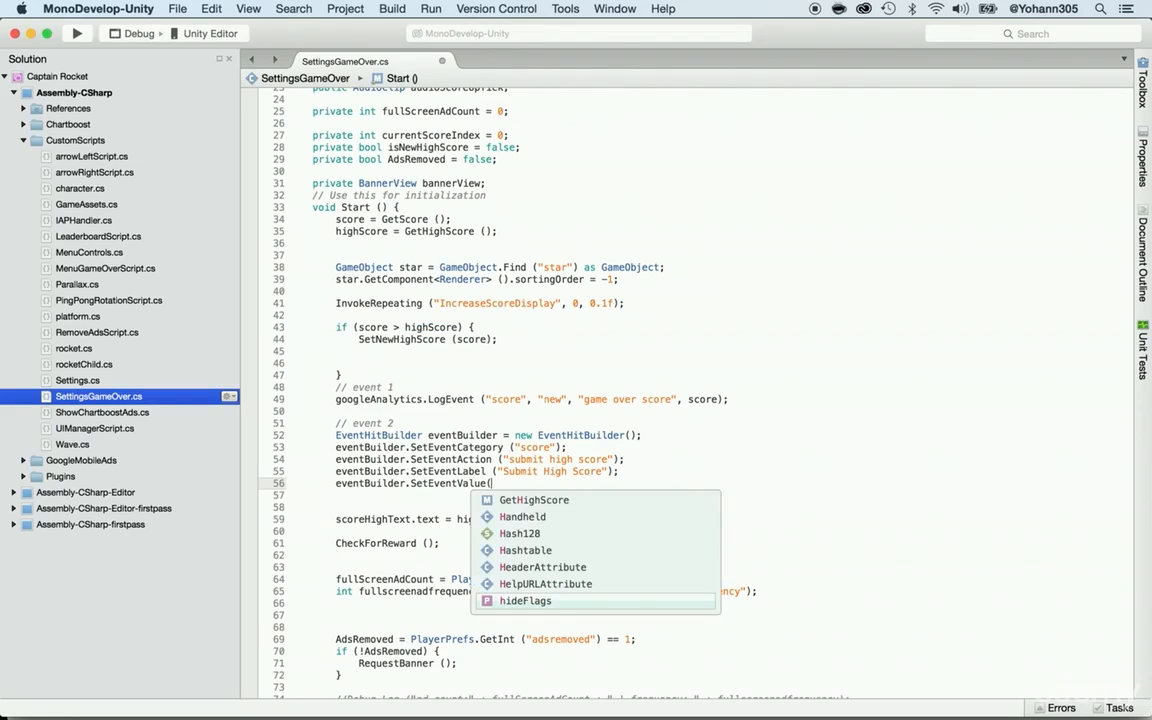
pyautogui.write('highScore);')
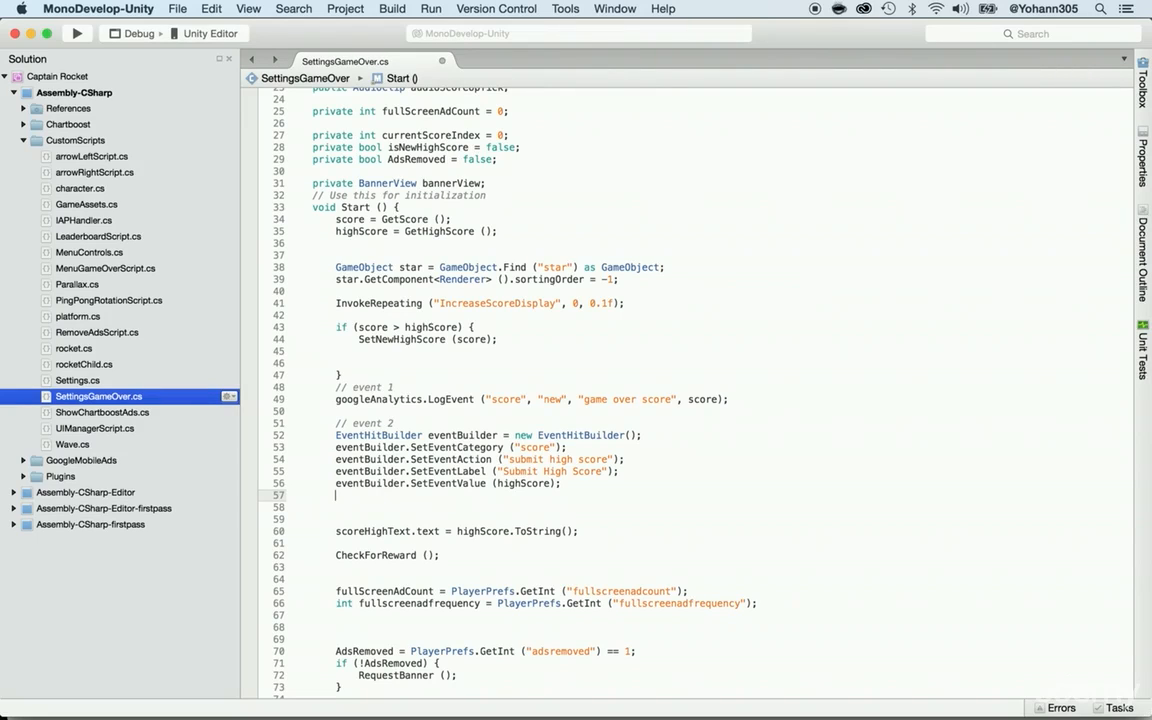
pyautogui.write('eve')
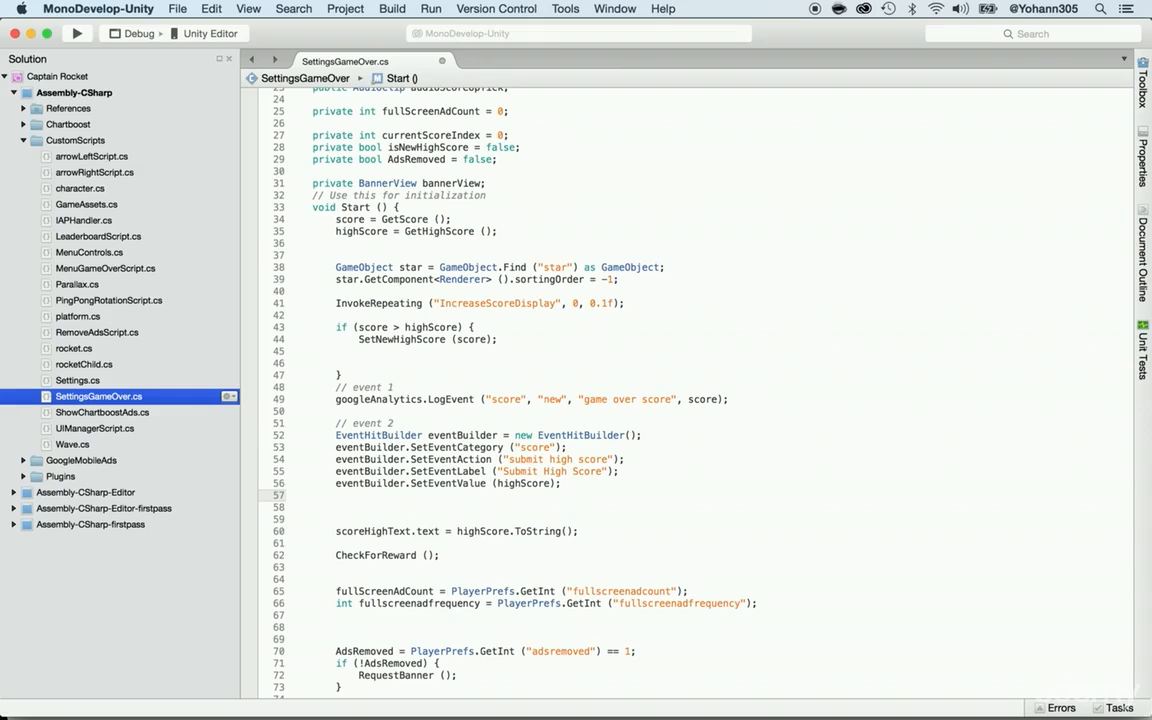
pyautogui.write('googleAnalytics.')
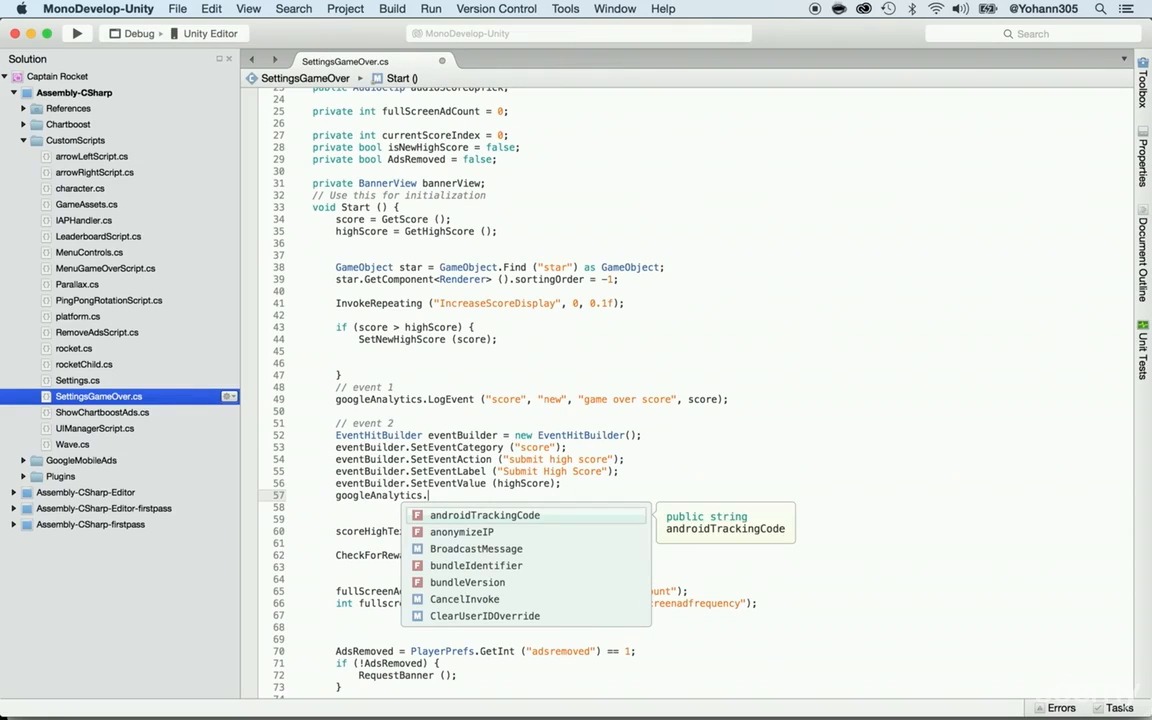
# Add a Send comment and log the eventBuilder through googleAnalytics.LogEvent.
pyautogui.write('Send')
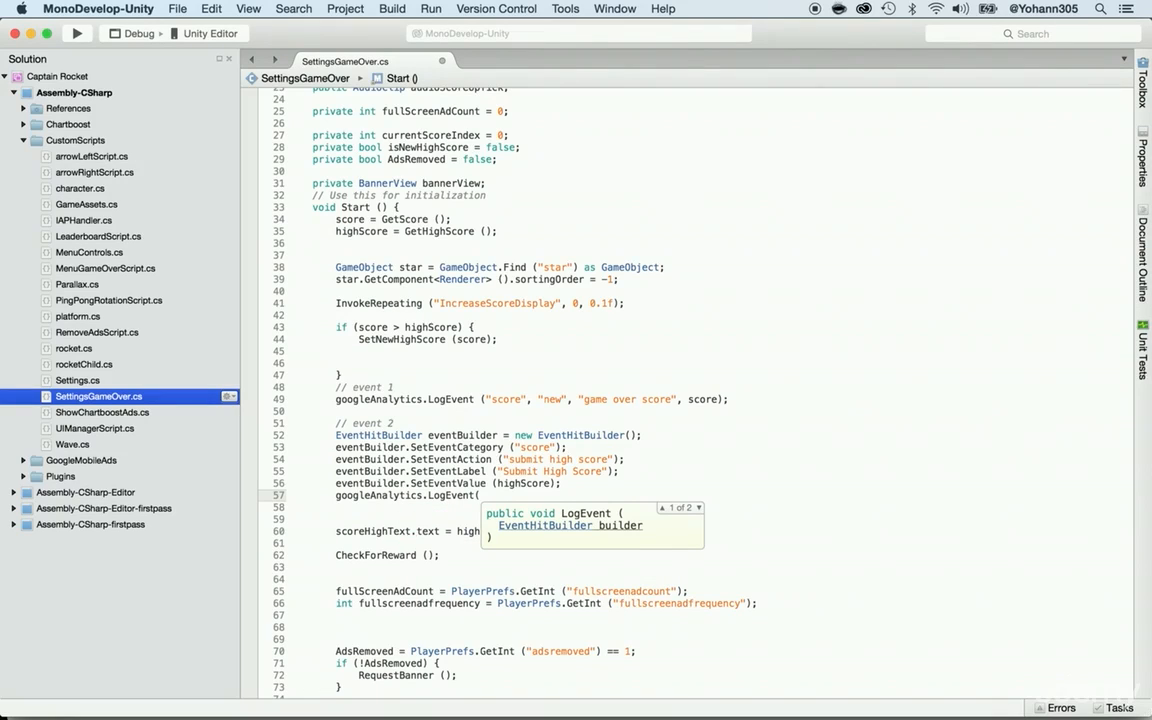
pyautogui.write('event')
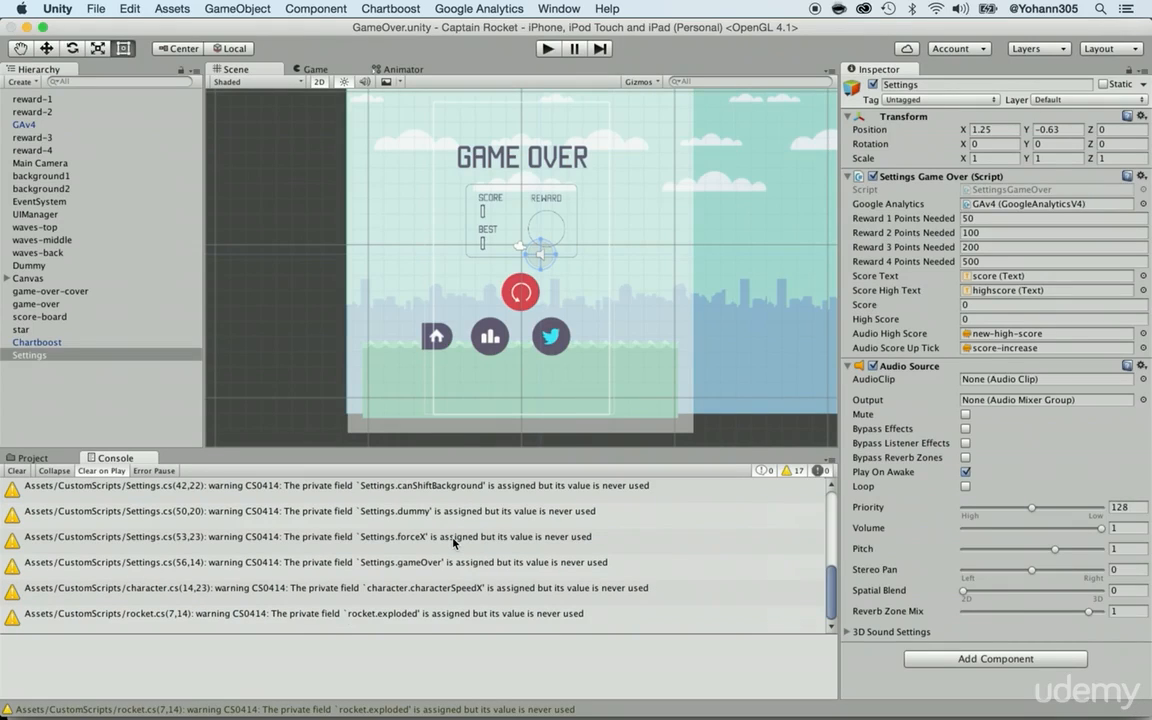
pyautogui.moveTo(28, 536)
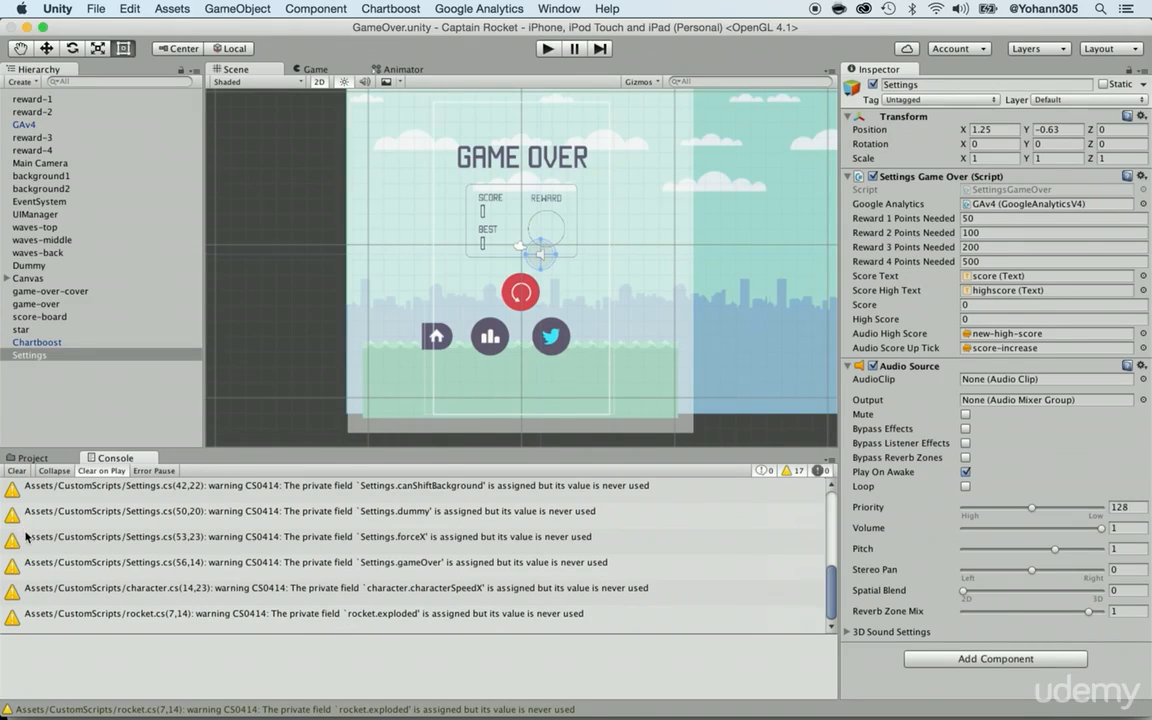
pyautogui.moveTo(78, 536)
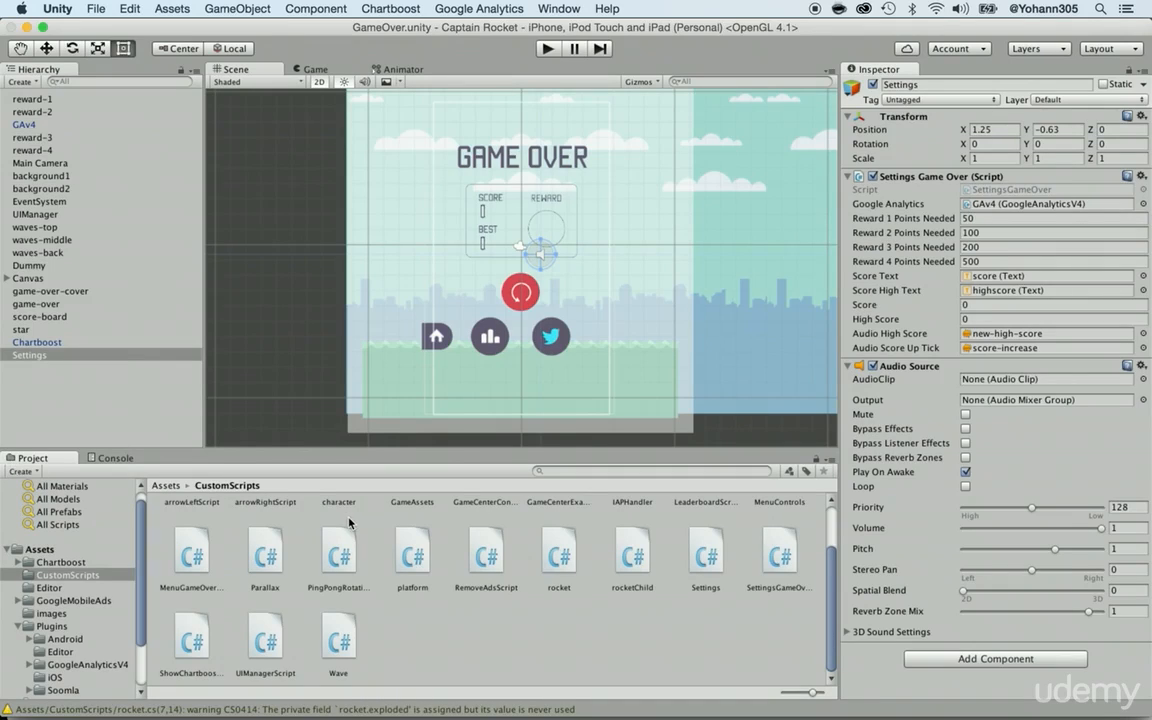
# Load the menu scene from the top-level Assets folder in the Project view.
pyautogui.click(36, 548)
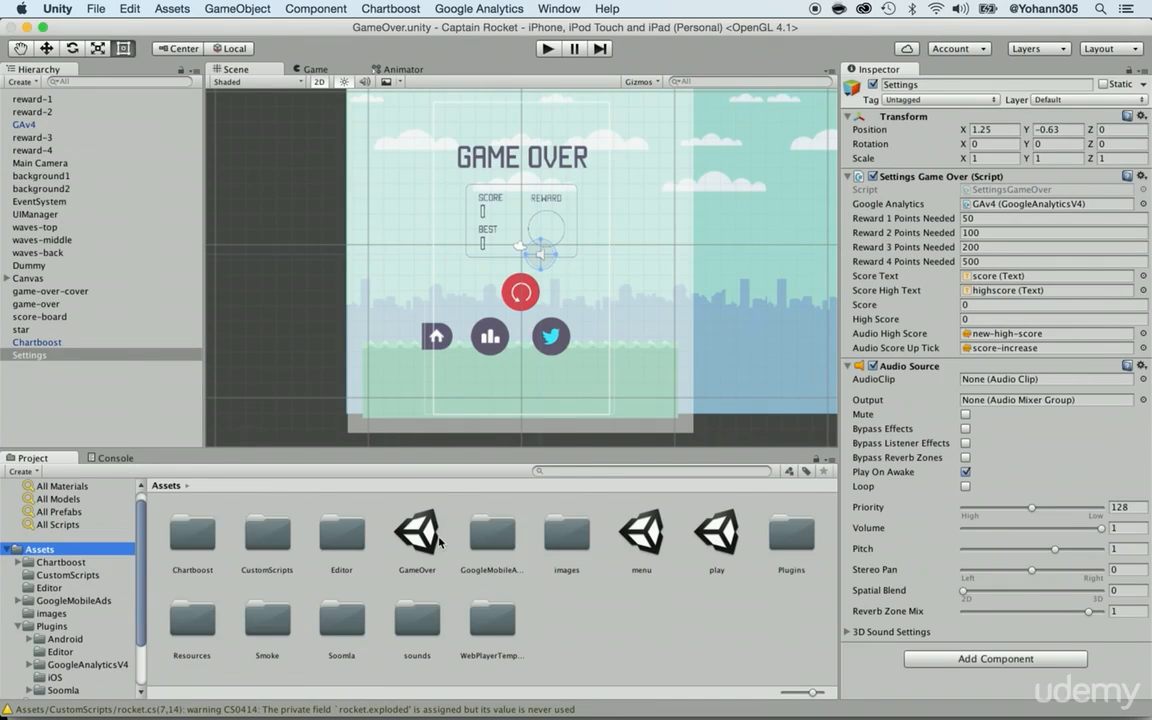
pyautogui.click(640, 542)
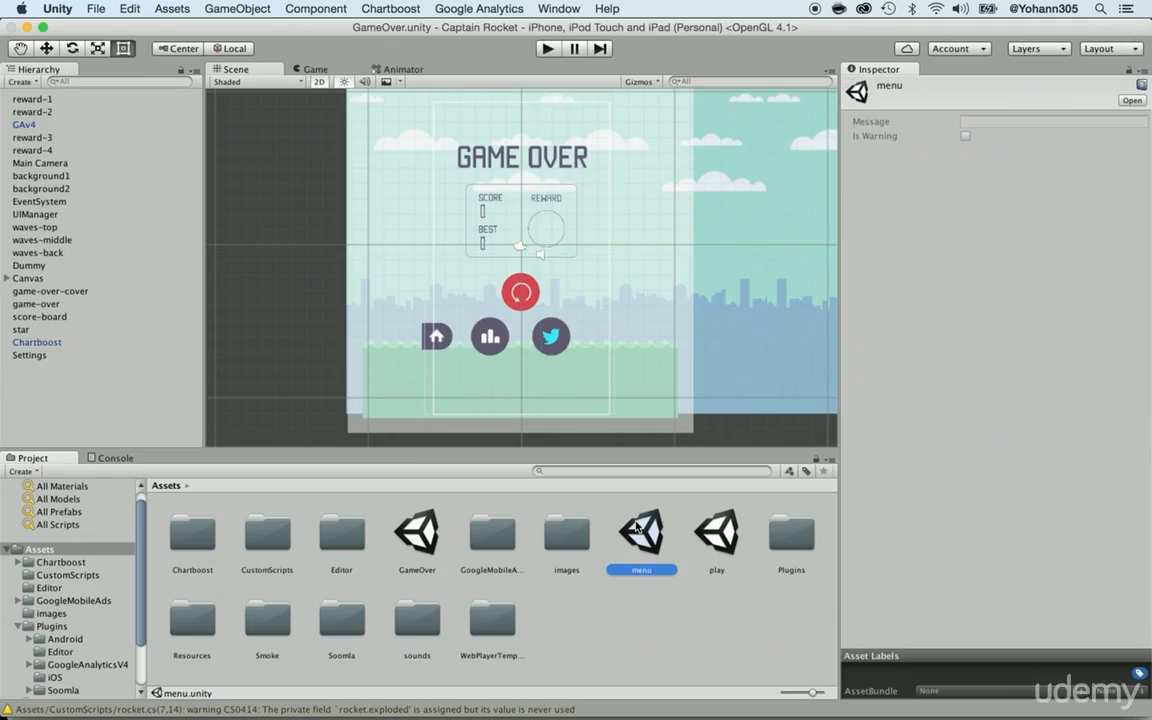
pyautogui.doubleClick(640, 532)
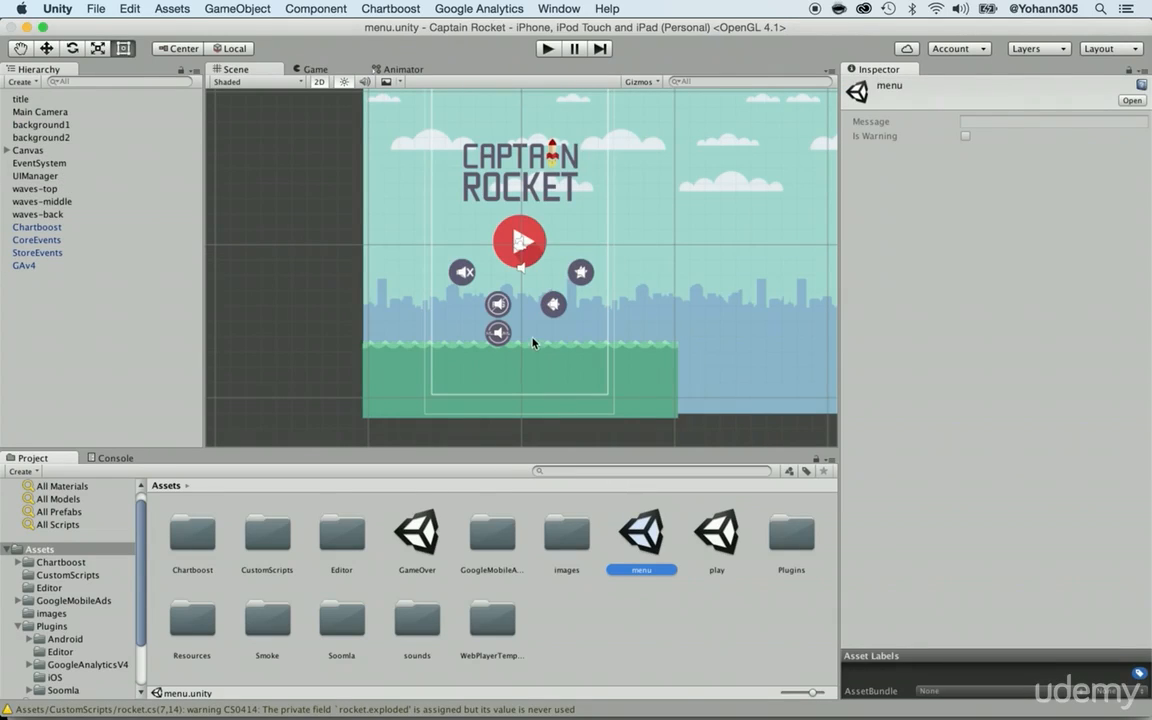
pyautogui.moveTo(516, 244)
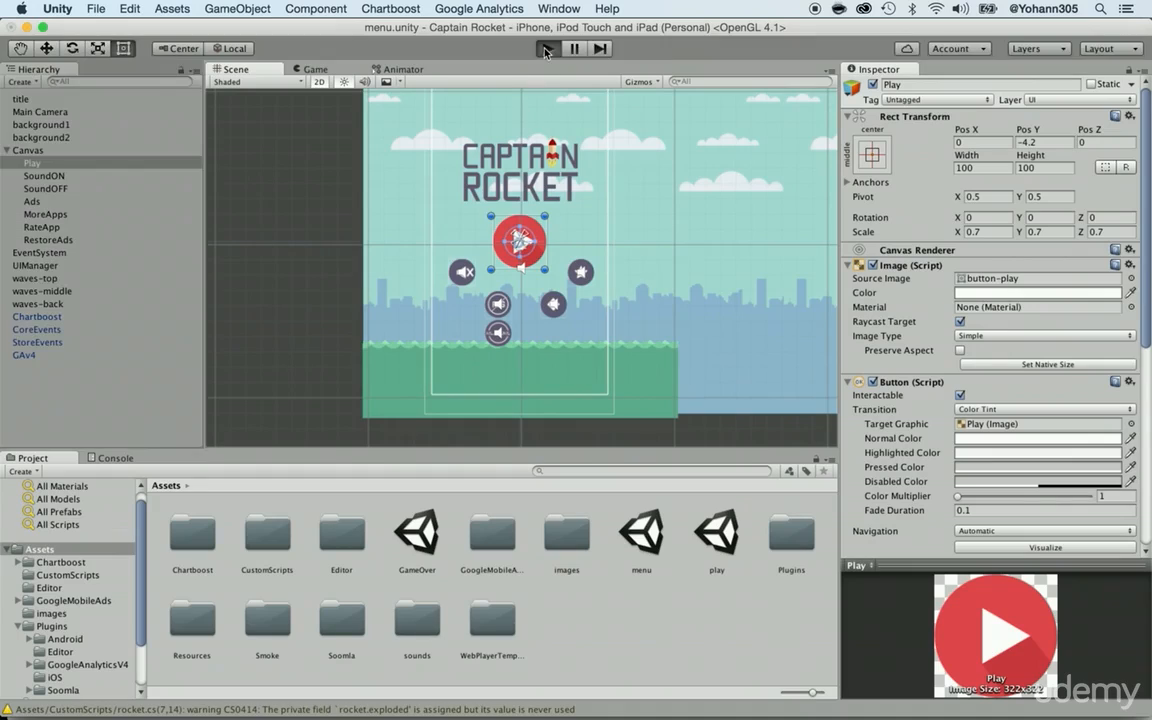
# Start play mode and launch a round from the in-game menu until Game Over.
pyautogui.click(542, 48)
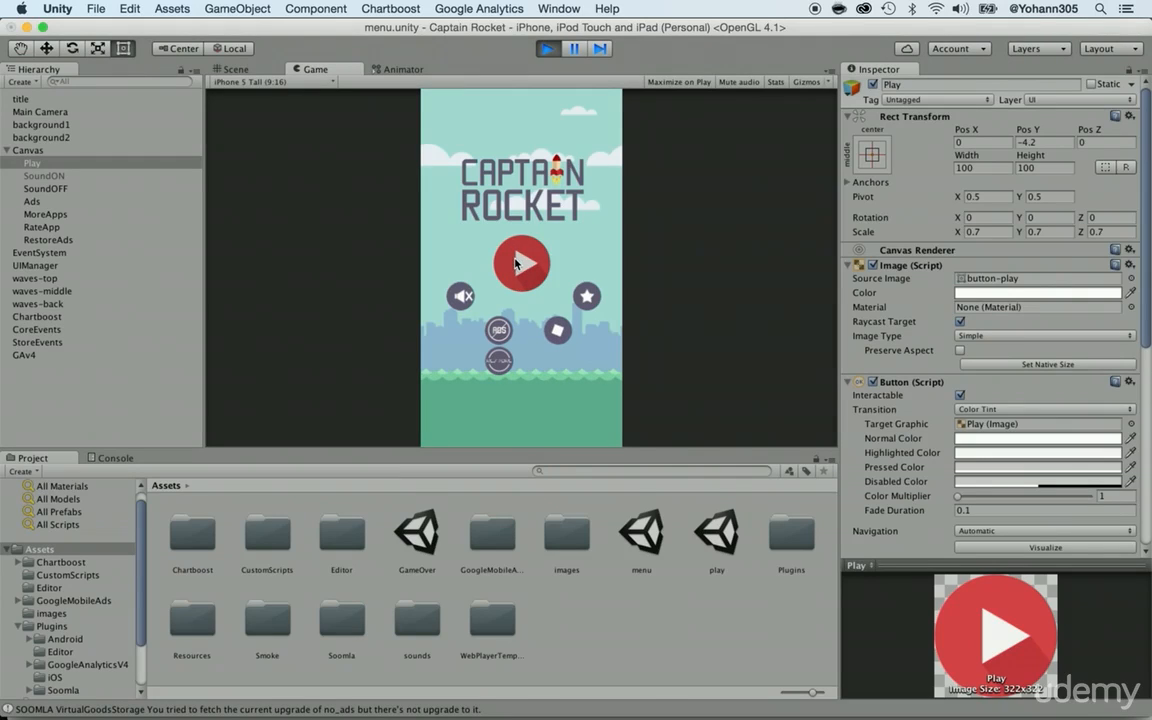
pyautogui.click(522, 264)
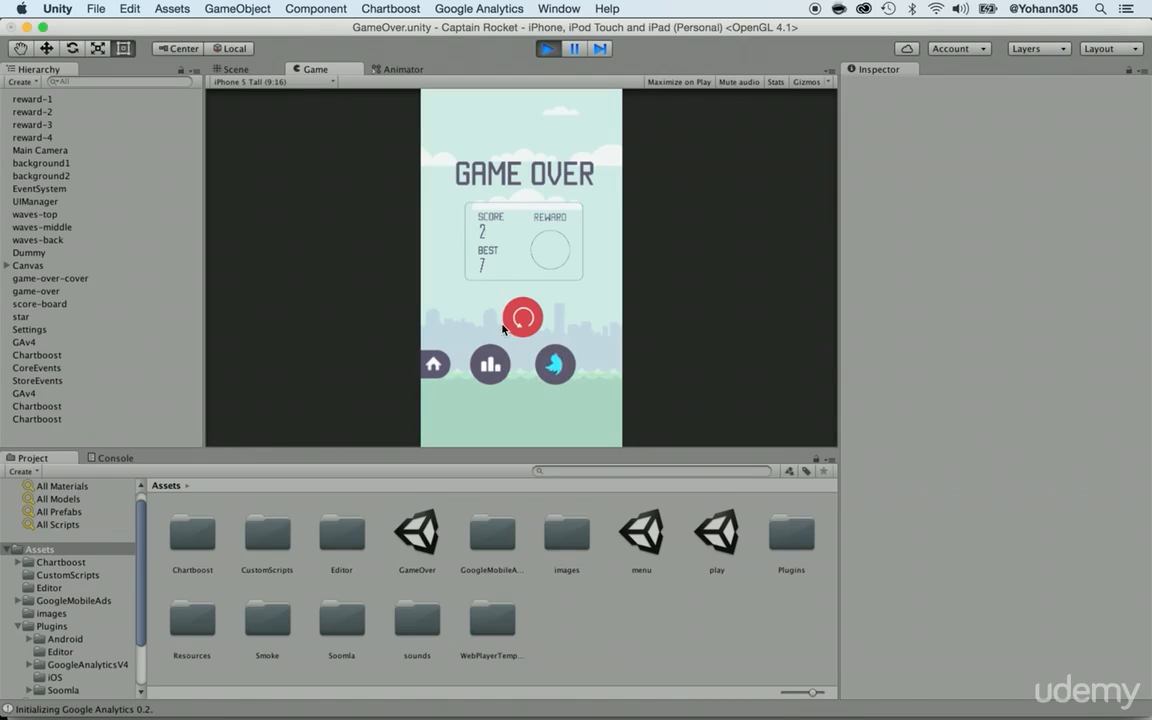
pyautogui.moveTo(504, 280)
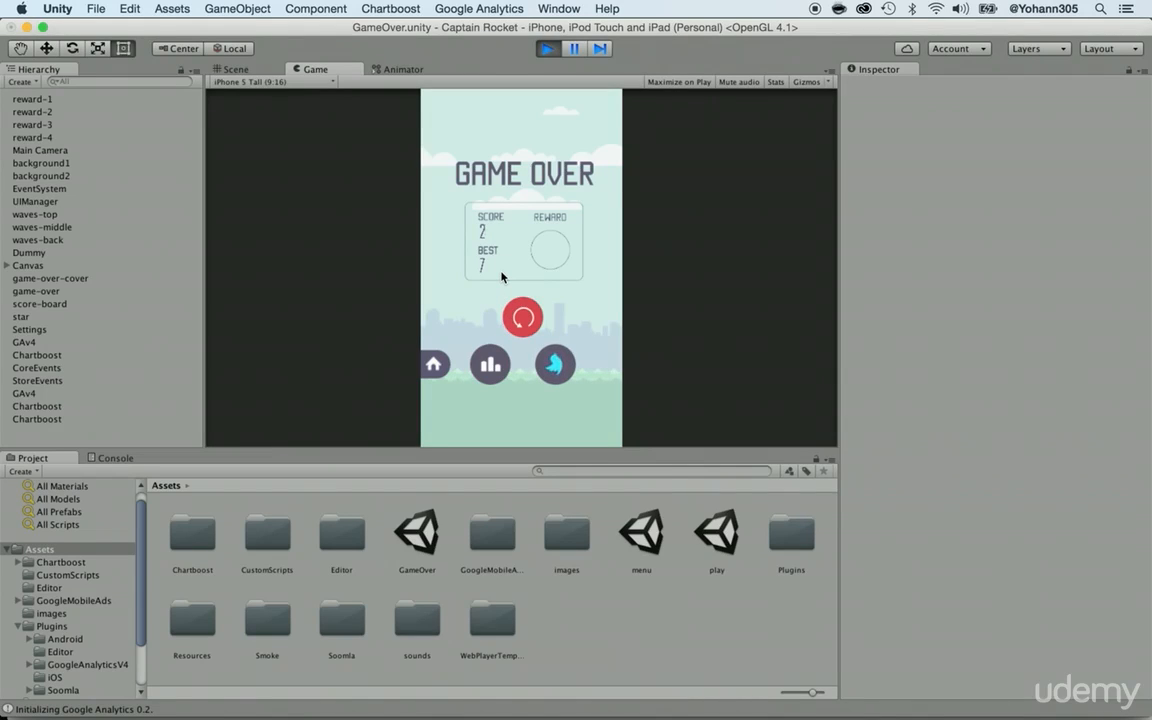